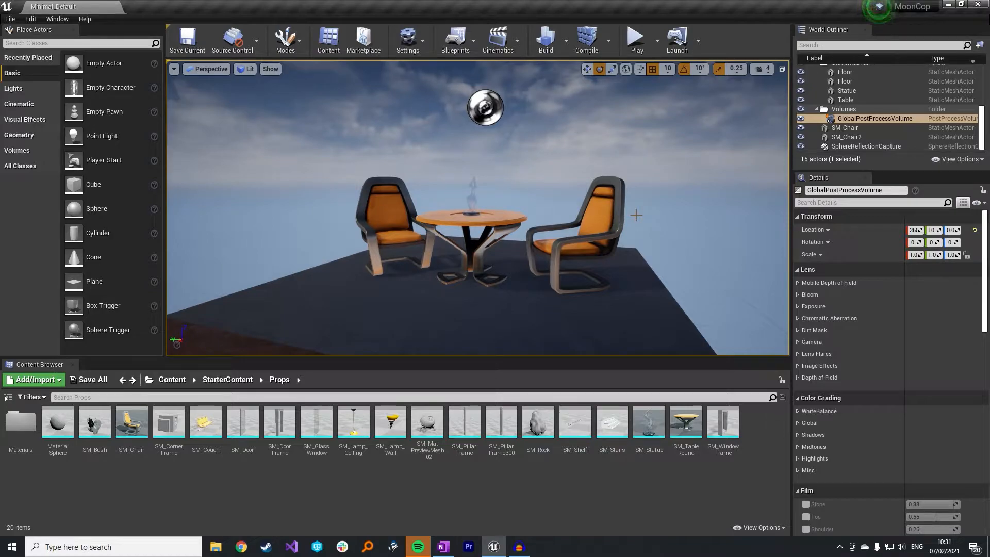
mouse_move(552, 202)
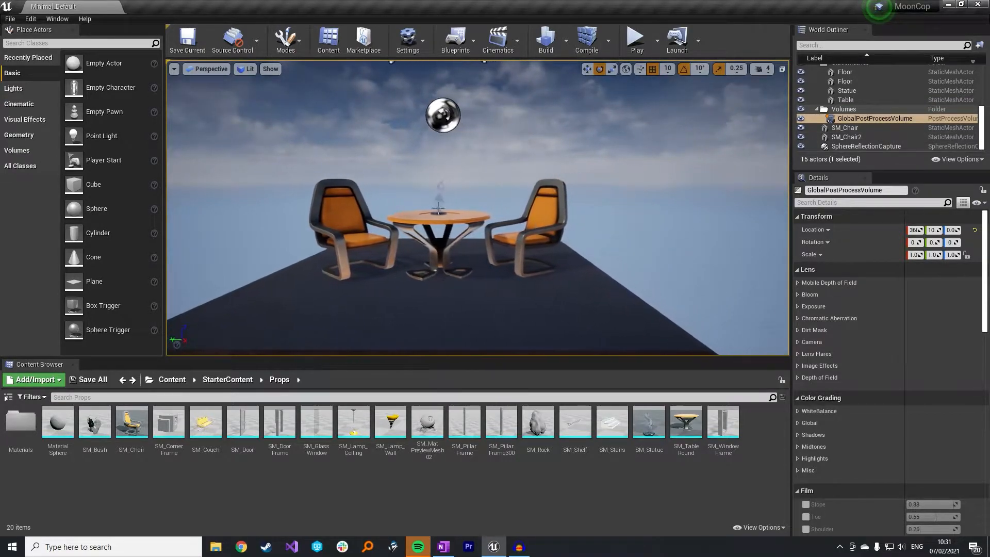
mouse_move(874, 117)
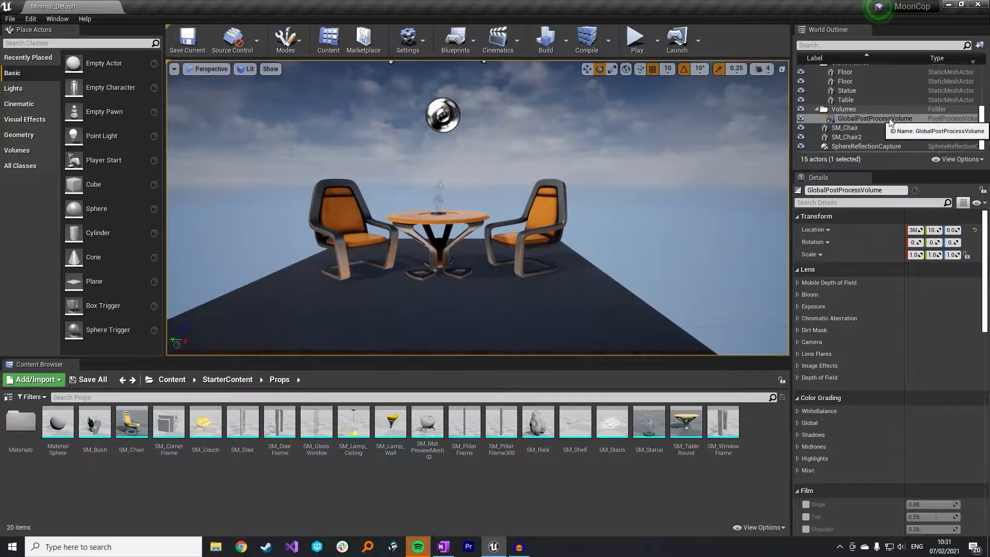
Enable the Global colour-grading saturation override on the post-process volume so it can be zeroed
scroll("down", 3)
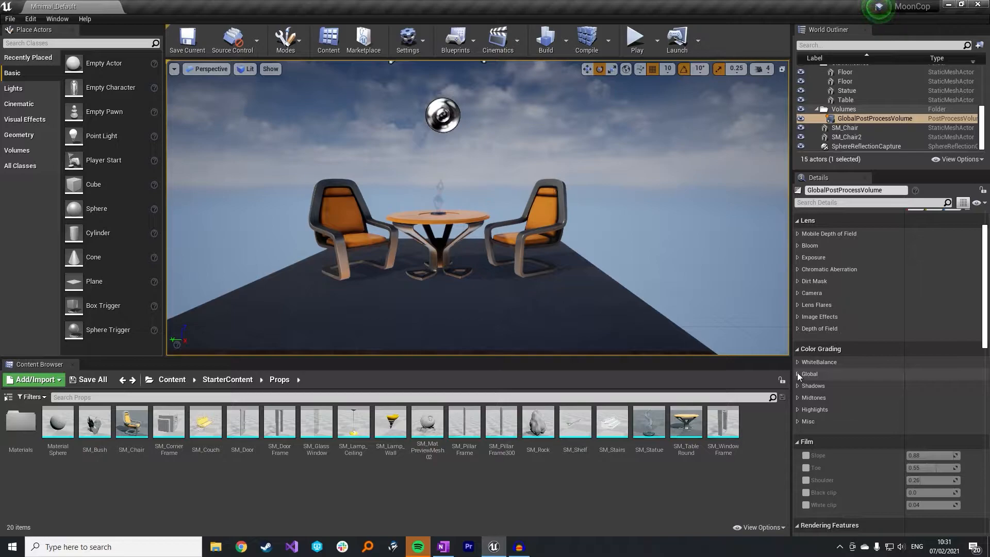
left_click(798, 373)
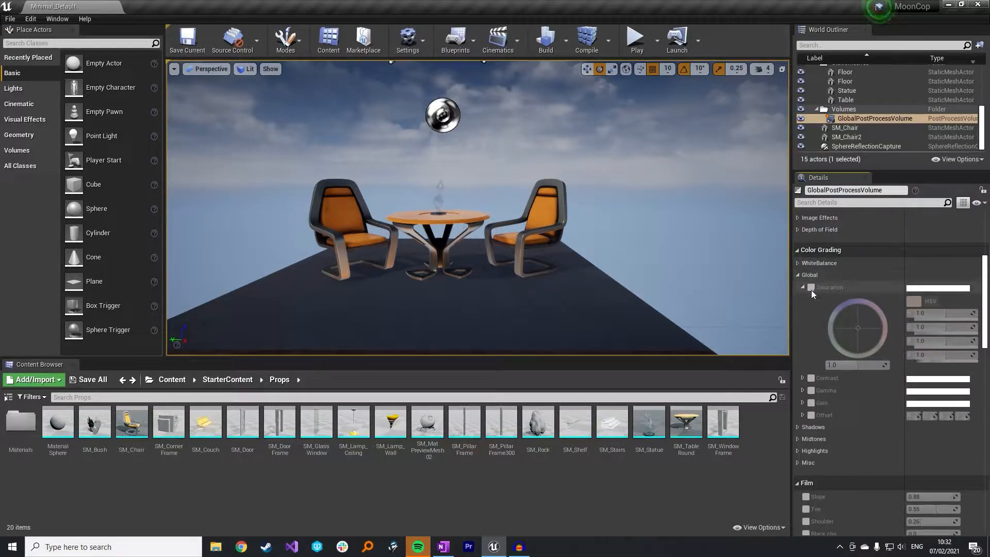
left_click(804, 288)
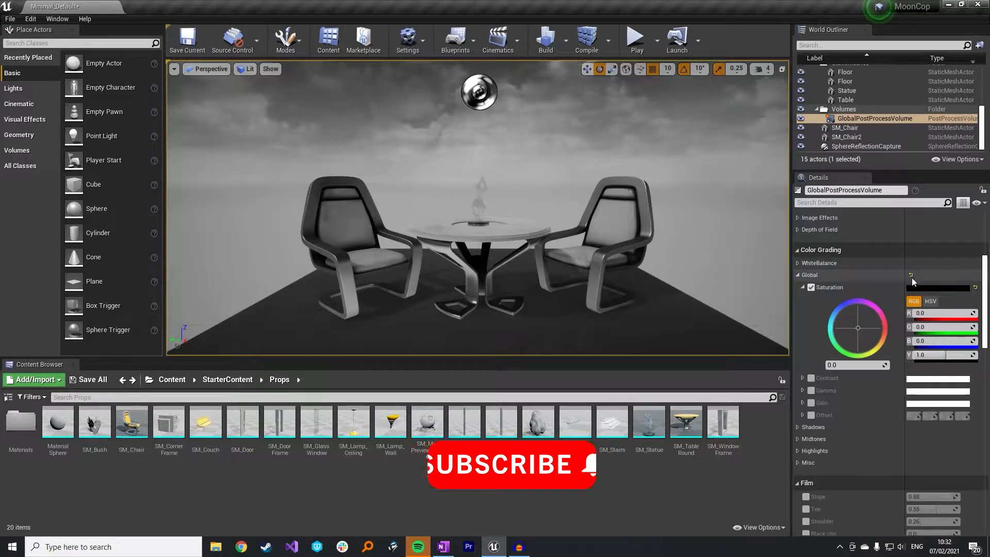
mouse_move(912, 278)
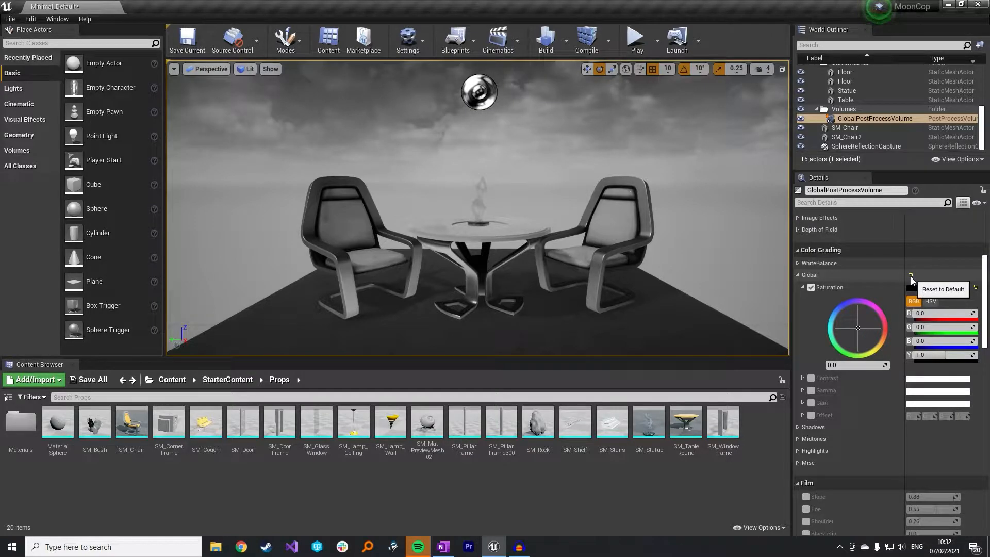
Reset Global saturation to default, untick its override, and reselect GlobalPostProcessVolume
left_click(911, 280)
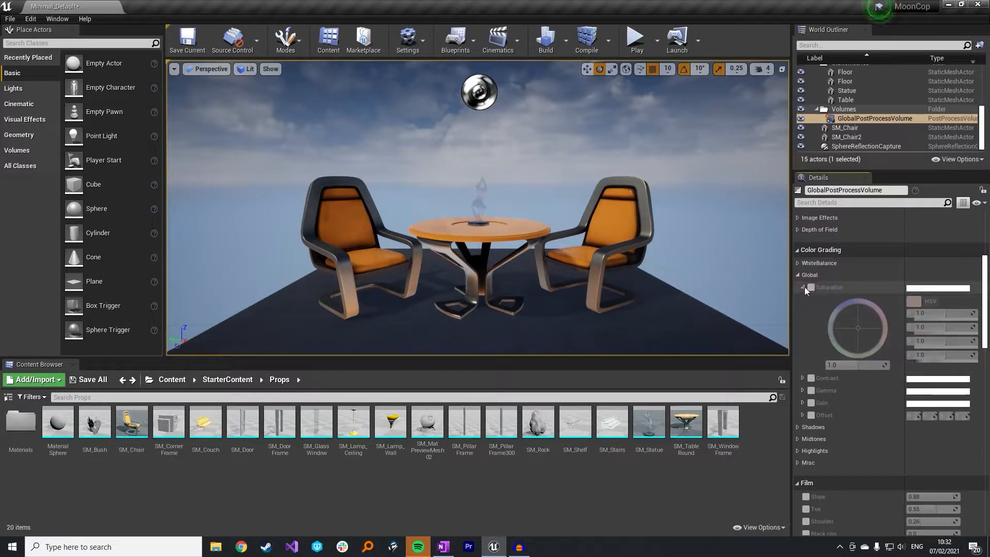
left_click(798, 274)
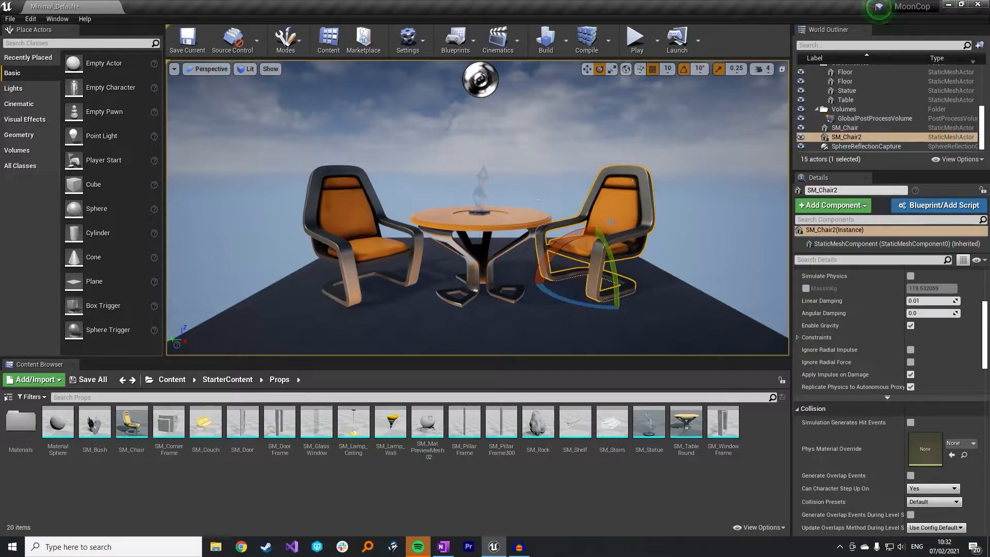
mouse_move(875, 119)
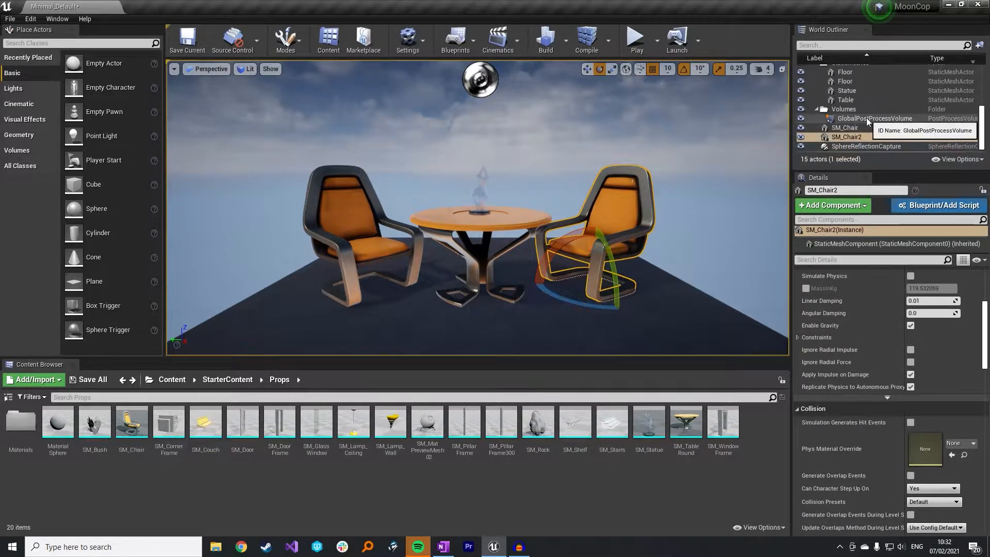
left_click(875, 117)
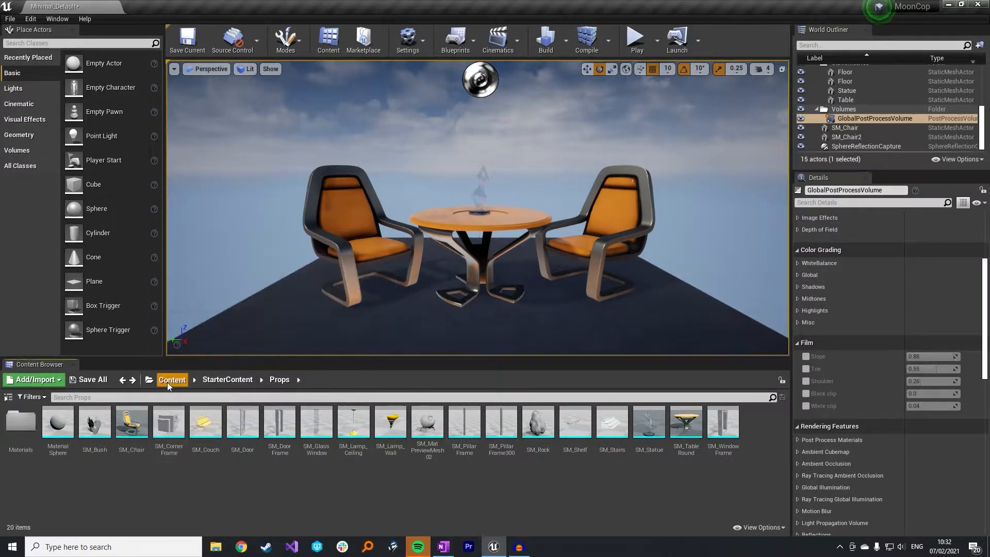
Leave the props folder and create a new Material asset named PostProcessVolumeBlackAndWhite
left_click(33, 379)
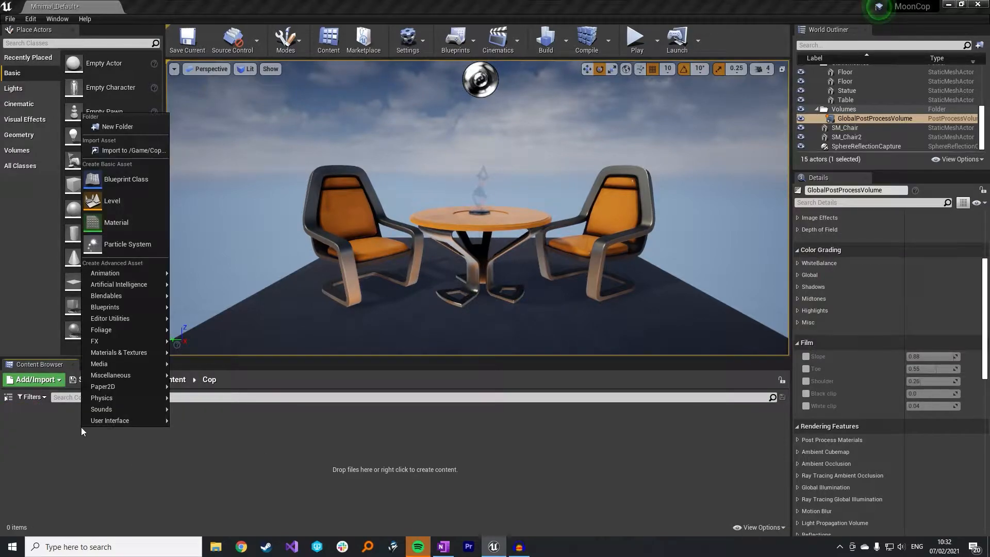
left_click(116, 223)
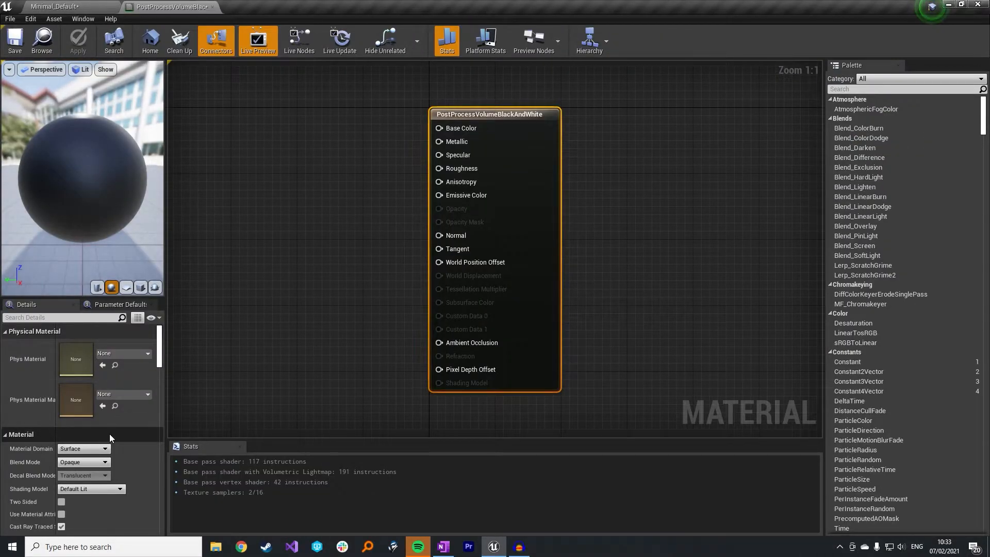
Return to the Cop folder in the Content Browser where the new material sits
left_click(82, 449)
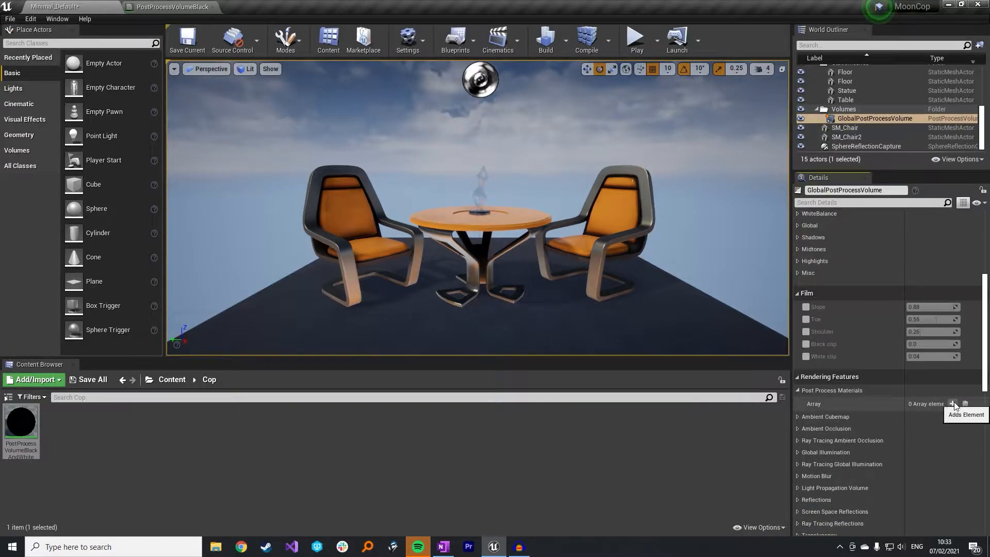
Add an Asset reference entry to Post Process Materials pointing at PostProcessVolumeBlackAndWhite
left_click(953, 404)
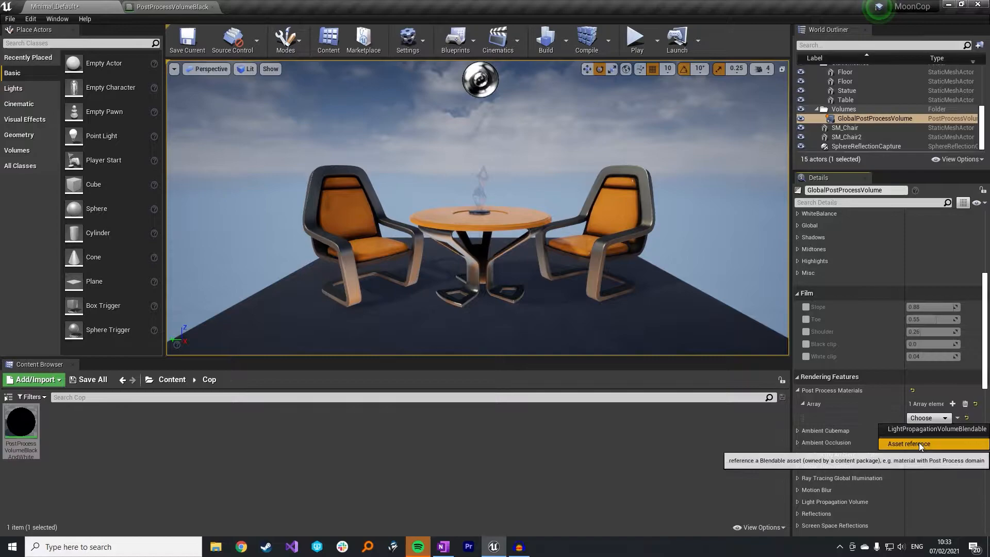
left_click(906, 443)
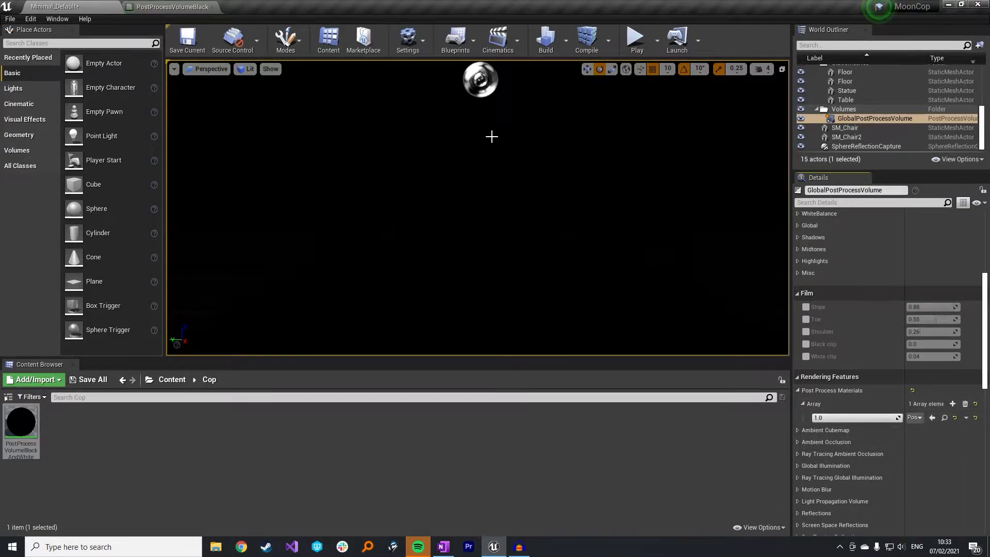
mouse_move(543, 172)
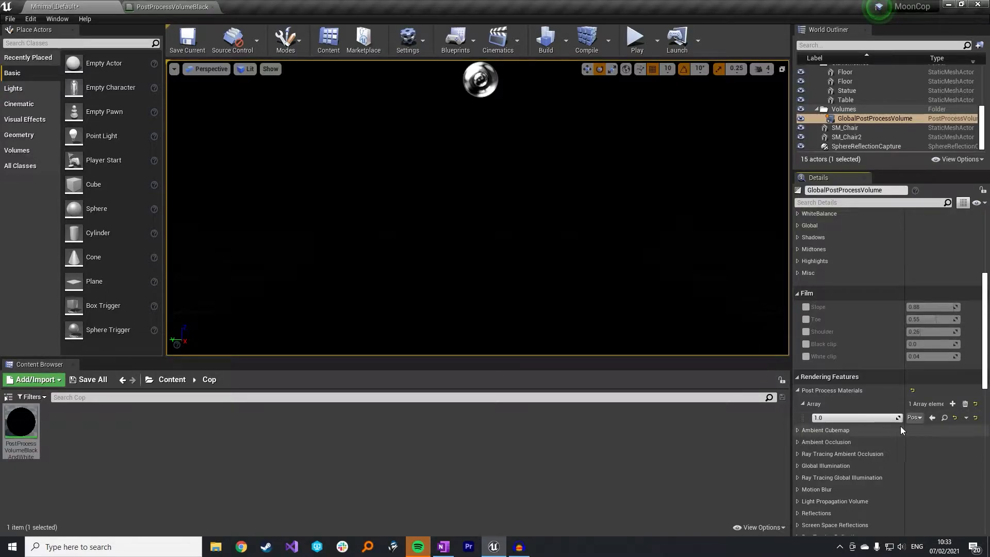
type("0.0")
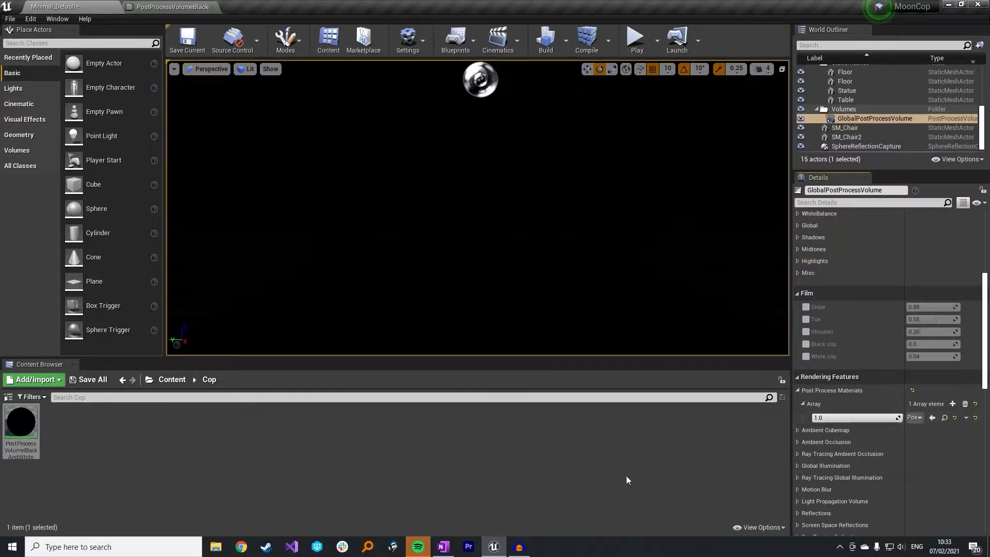
mouse_move(20, 422)
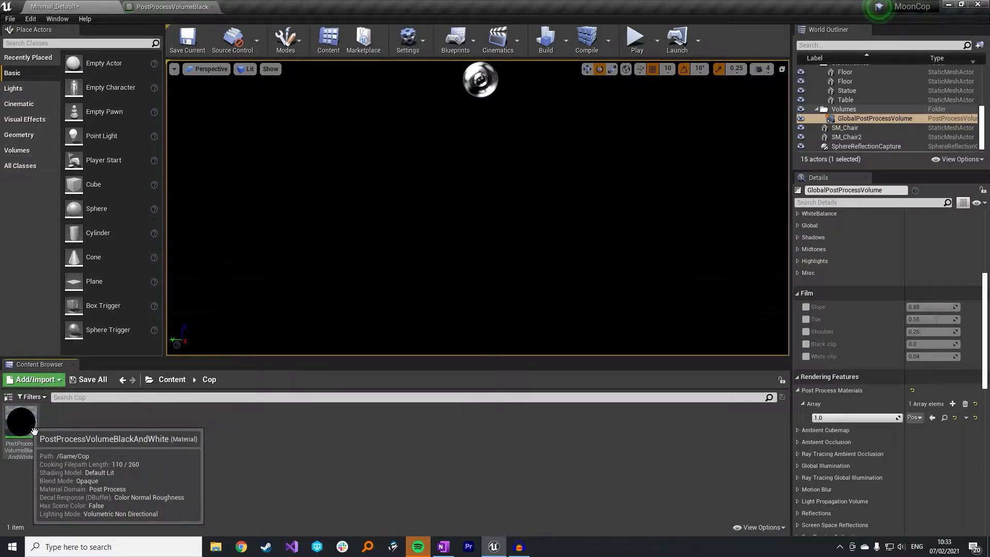
Add a SceneTexture node to the material and set its source to PostProcessInput0
double_click(18, 421)
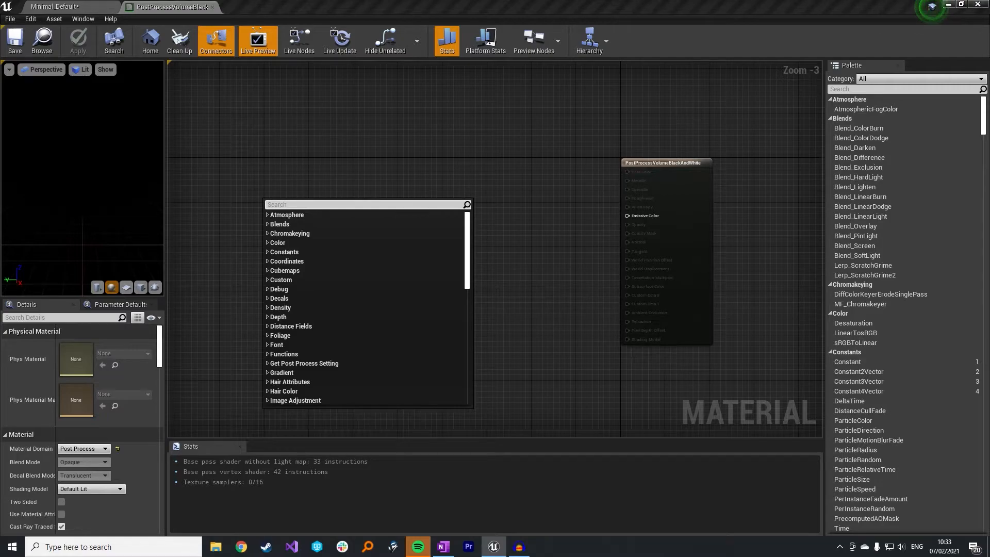
left_click_drag(366, 204, 325, 192)
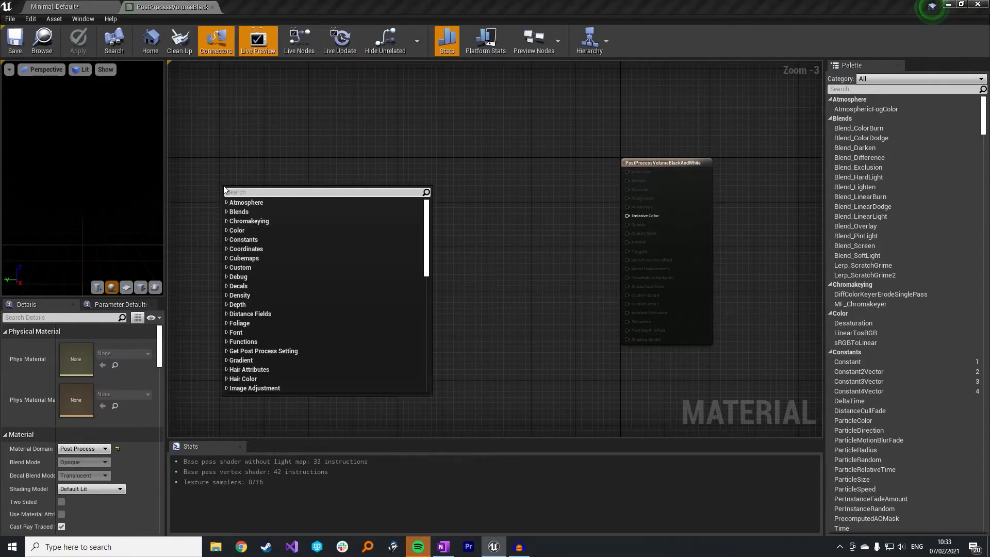
type("scenete")
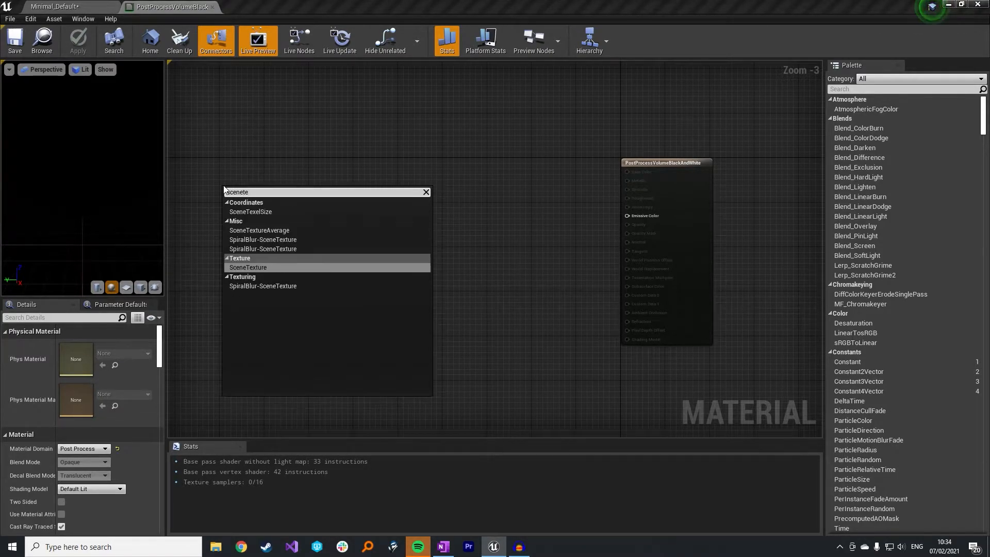
left_click(248, 267)
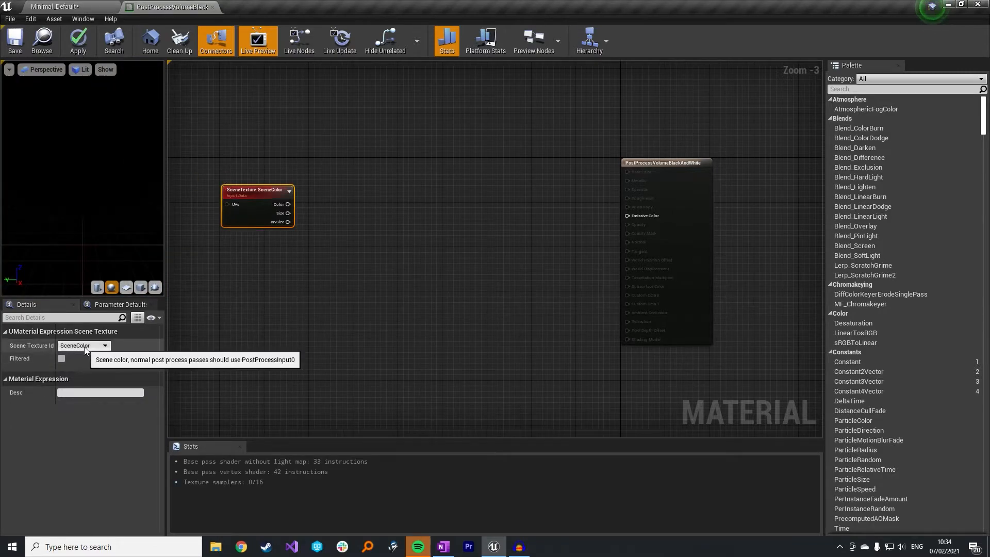
left_click(83, 345)
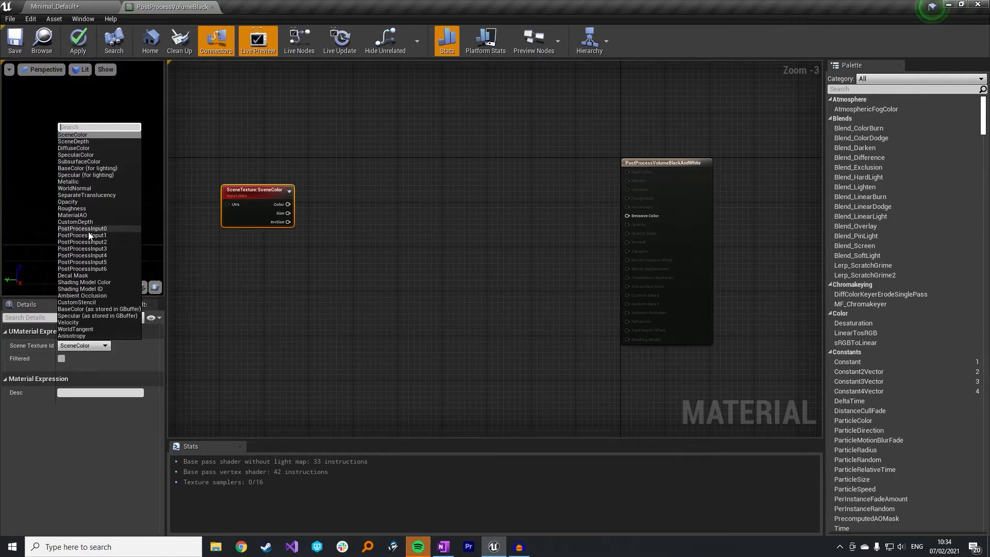
left_click(82, 228)
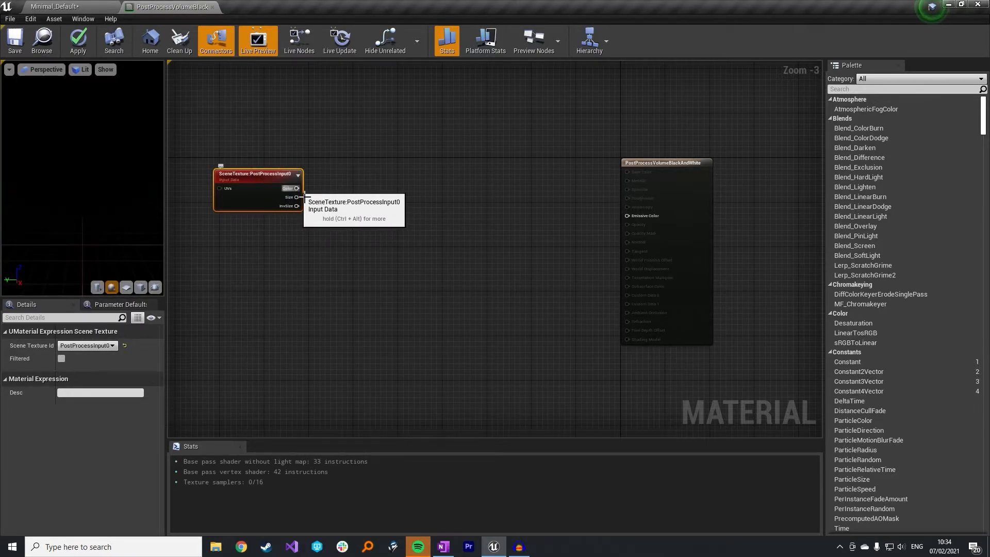
Wire the scene texture's Color output into Emissive Color and select the node
left_click_drag(296, 188, 584, 216)
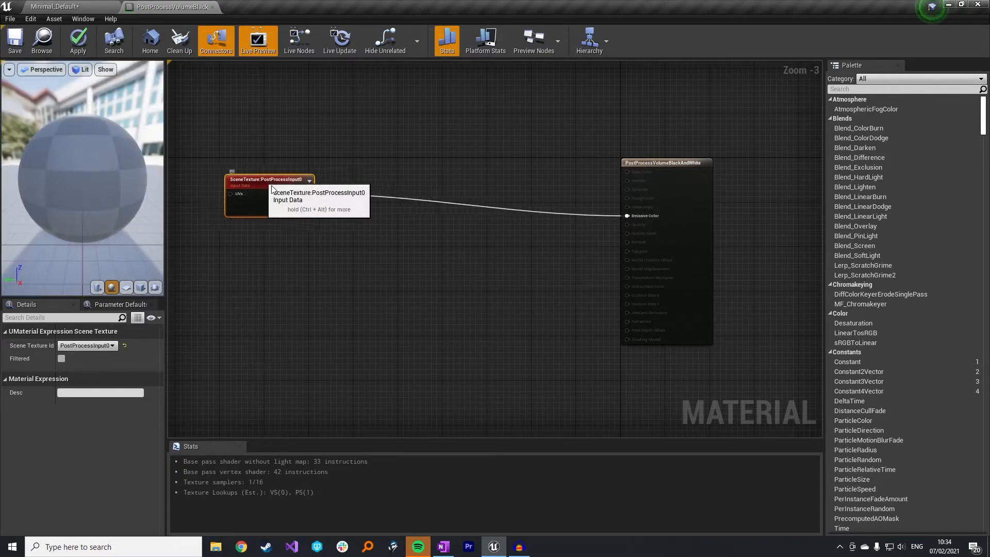
left_click(14, 40)
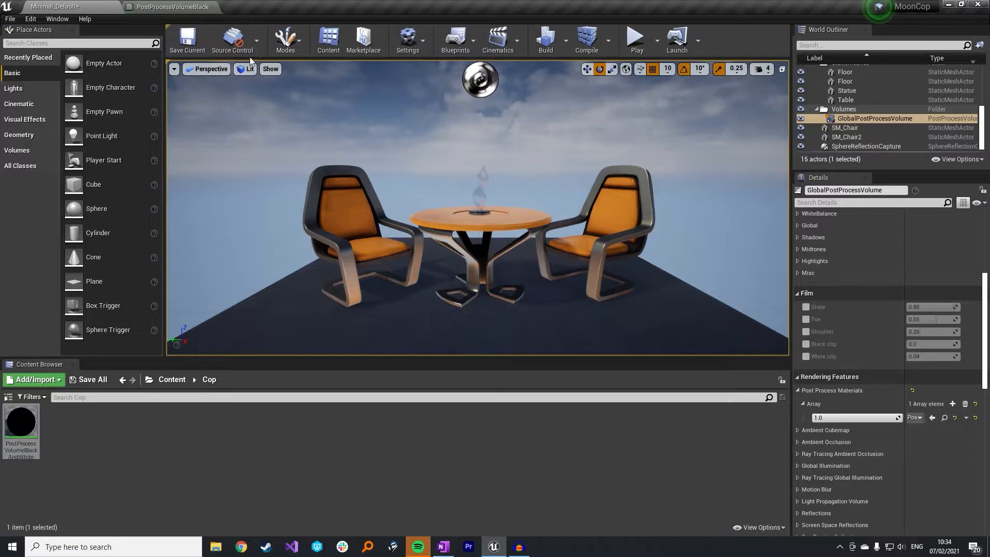
Insert a Desaturation node between the PostProcessInput0 colour and Emissive Color
double_click(20, 421)
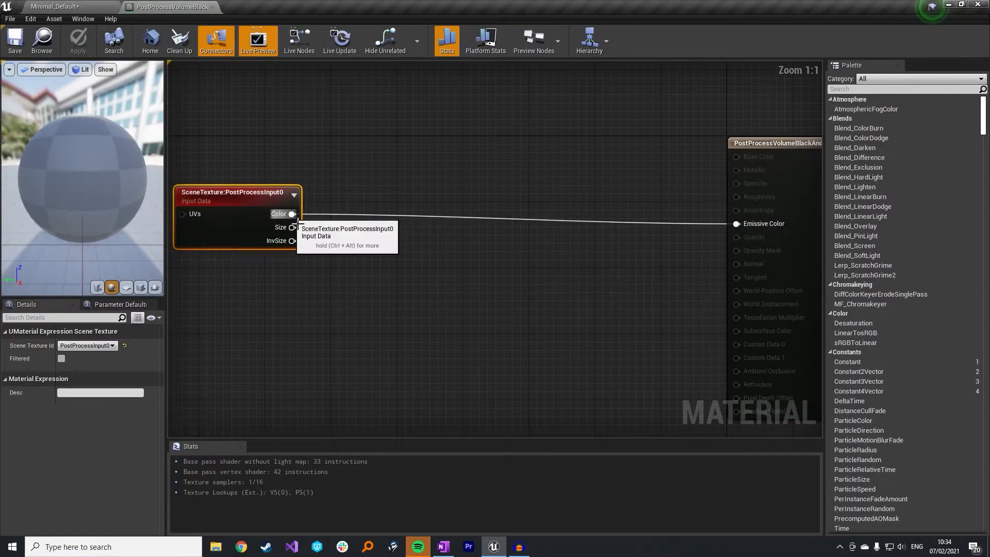
left_click_drag(291, 213, 414, 251)
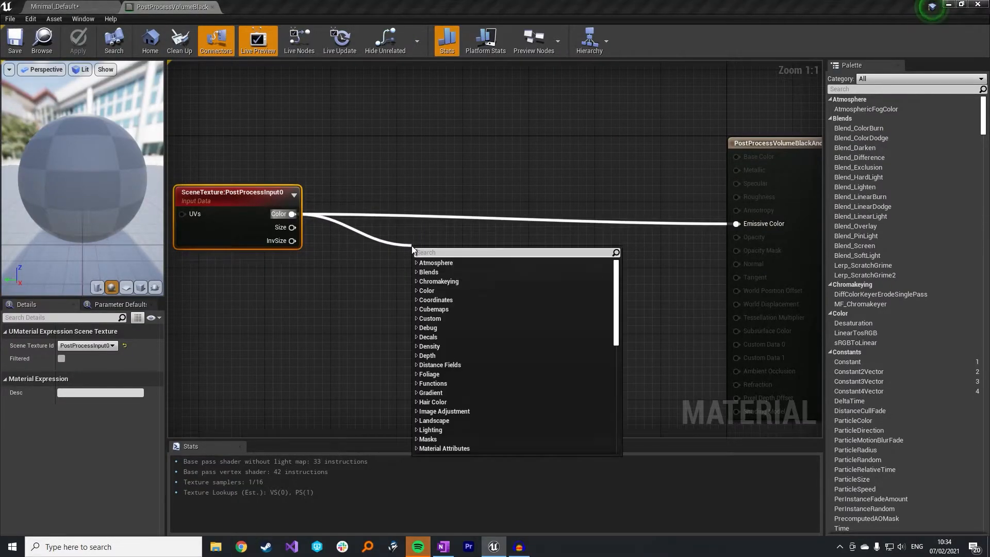
type("desatu")
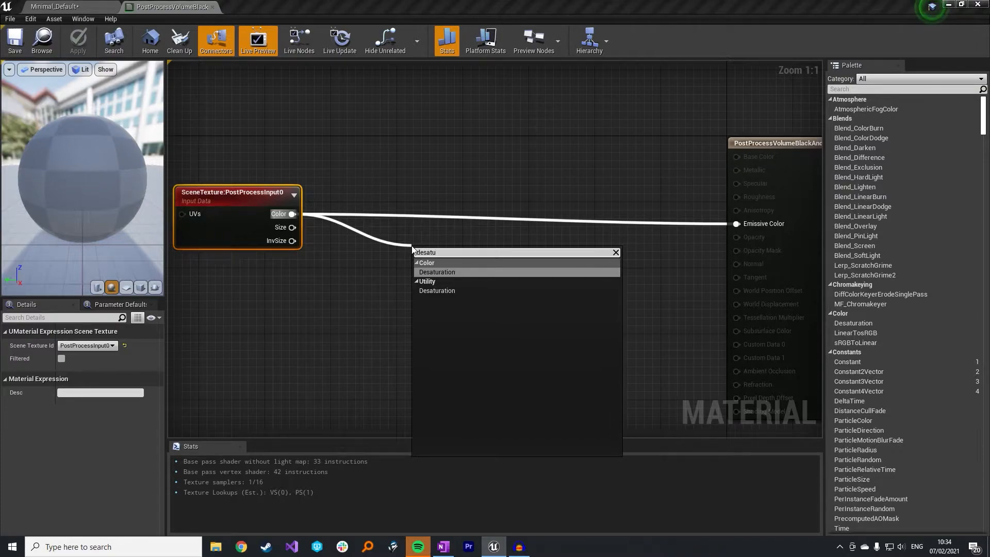
left_click(437, 271)
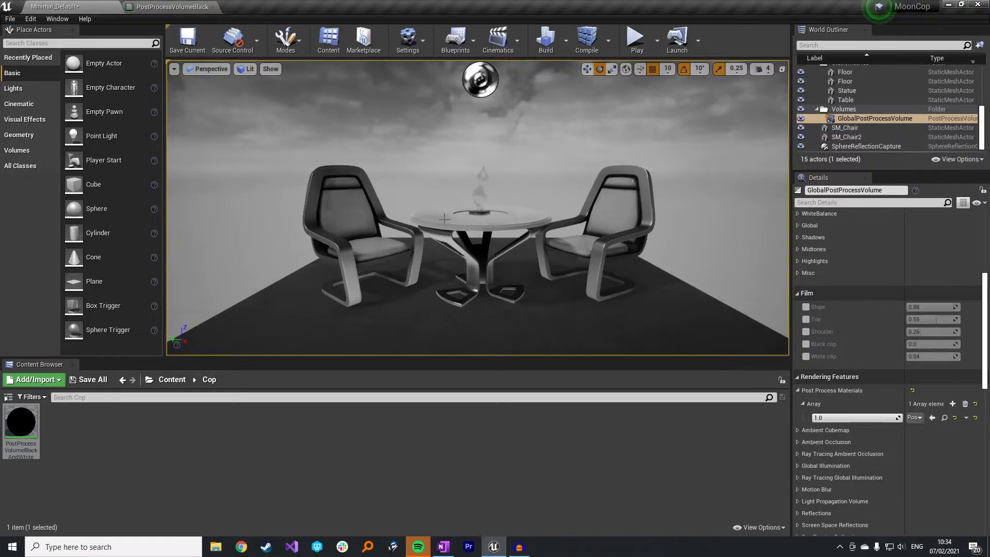
mouse_move(423, 195)
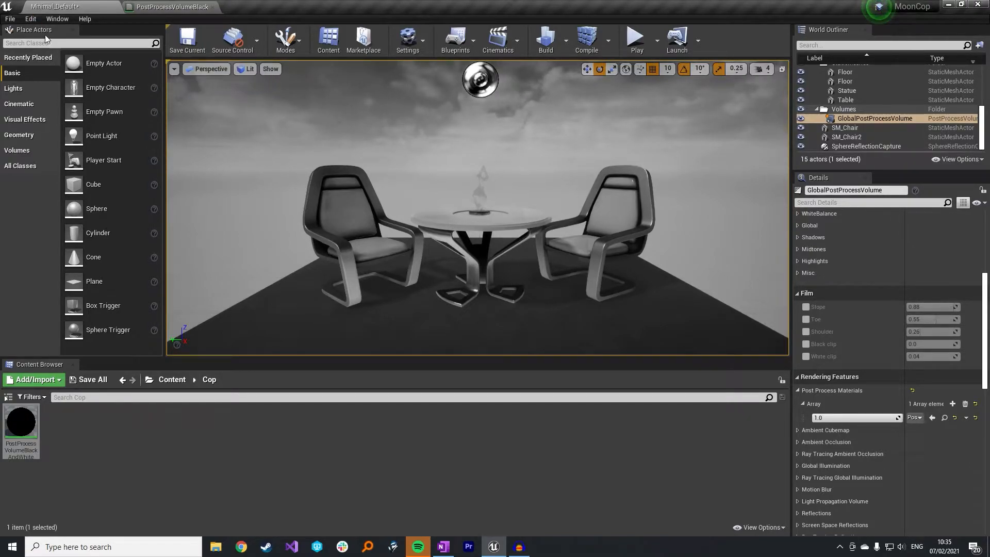
left_click(30, 19)
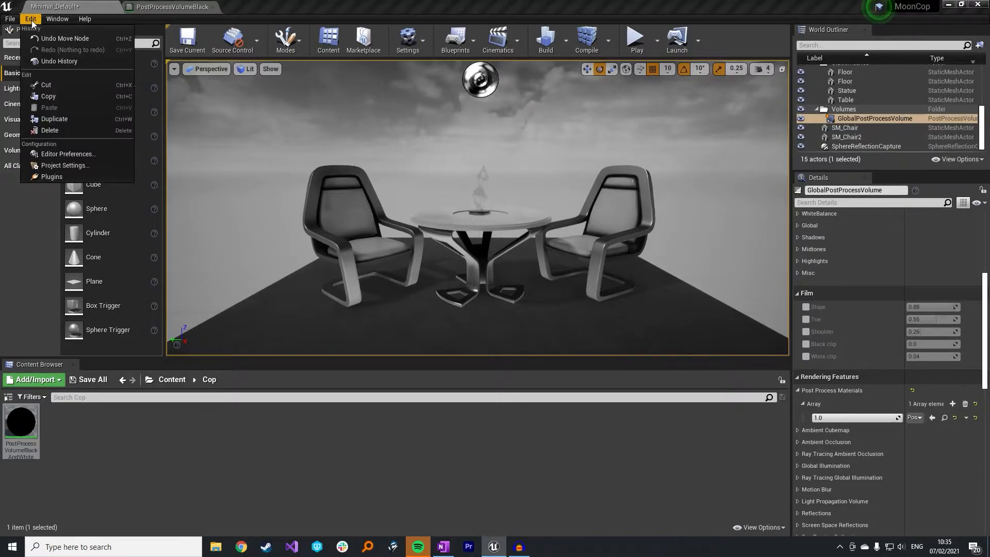
mouse_move(64, 165)
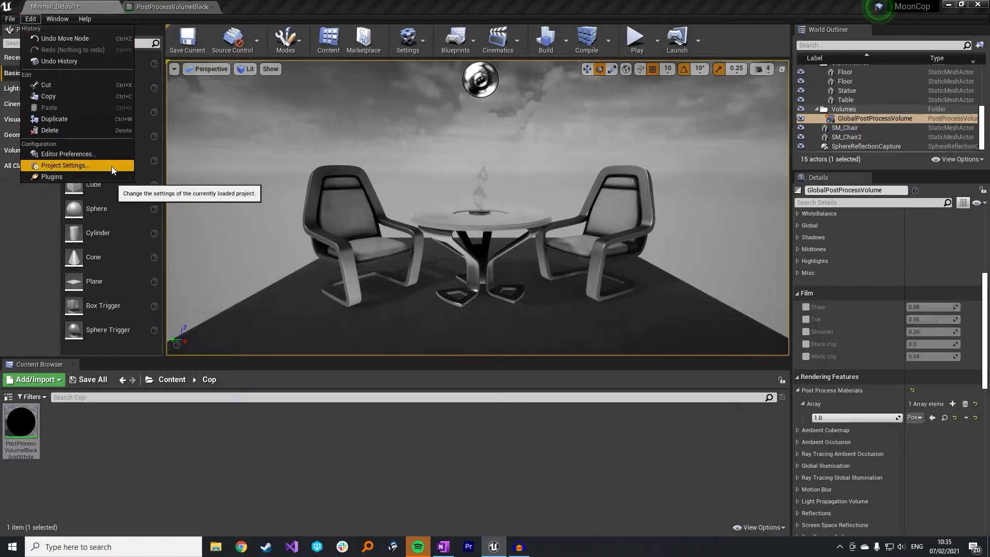
In Project Settings > Rendering, set Custom Depth-Stencil Pass to Enabled with Stencil
left_click(64, 165)
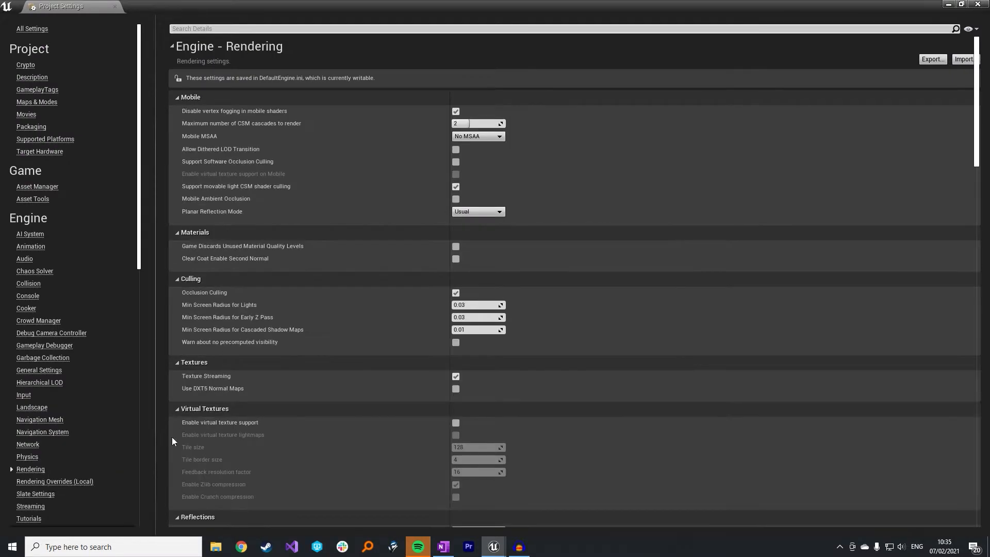
scroll("down", 3)
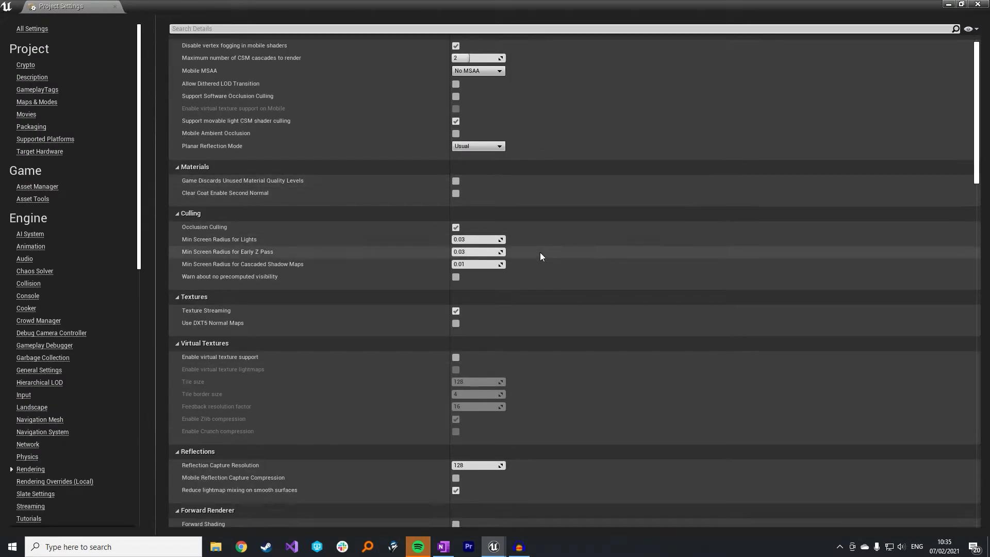
scroll("down", 3)
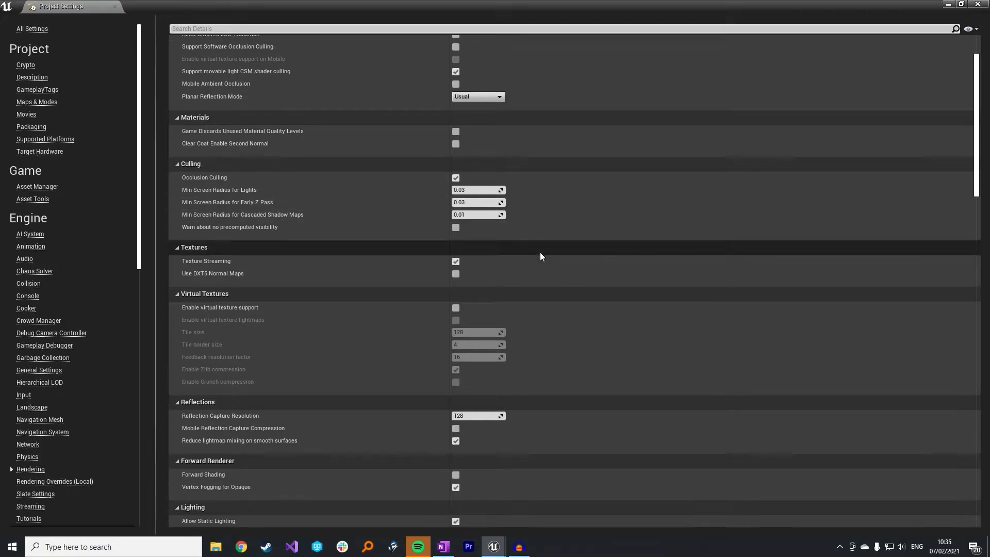
scroll("down", 3)
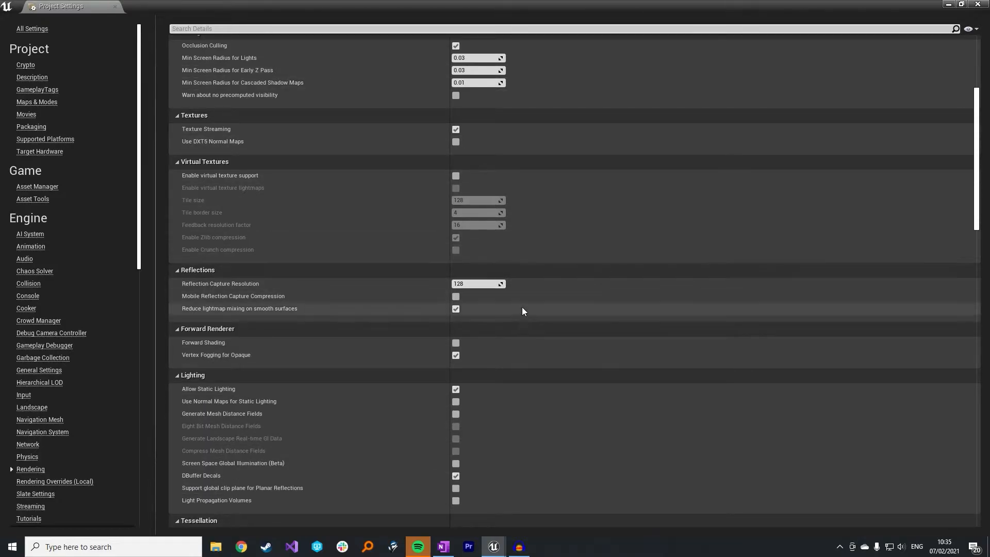
scroll("down", 3)
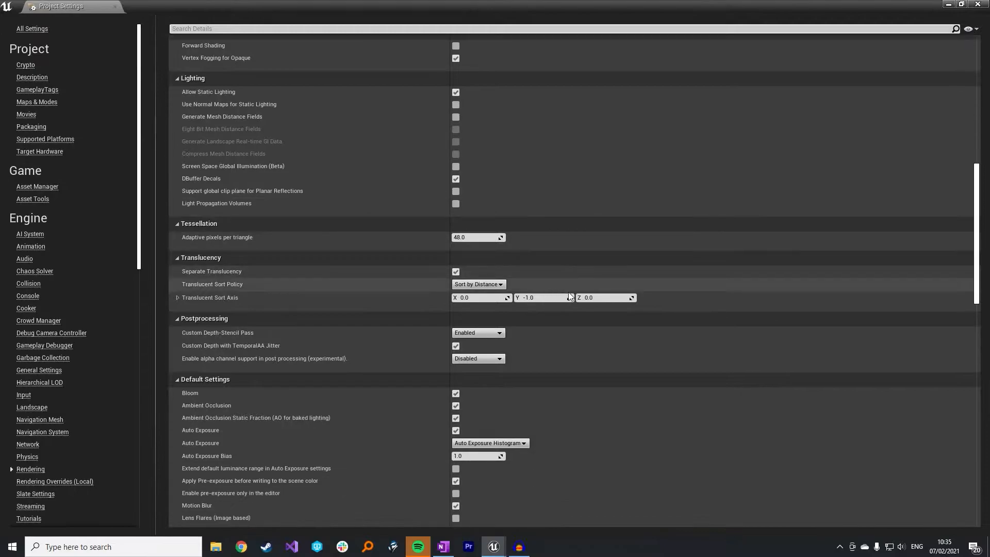
scroll("down", 3)
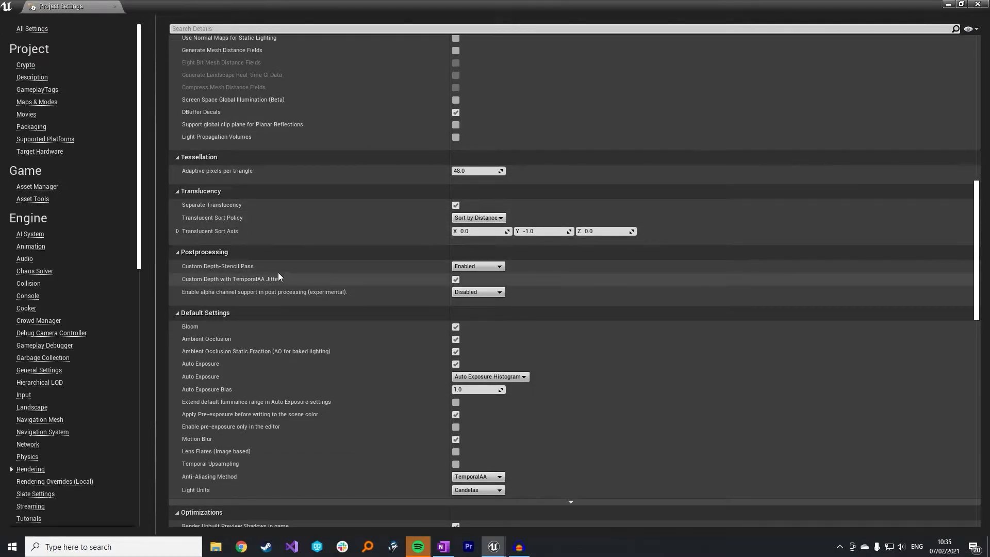
mouse_move(443, 264)
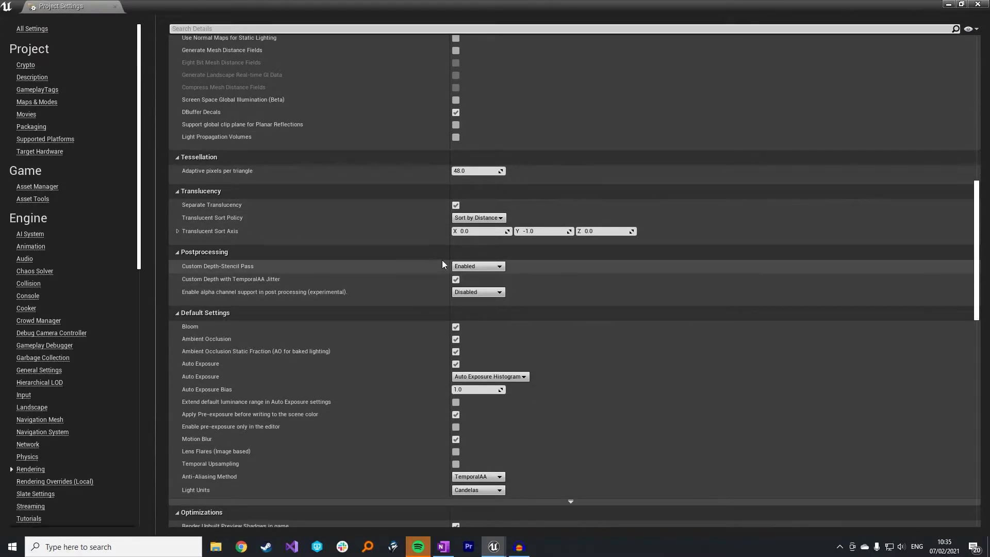
mouse_move(477, 266)
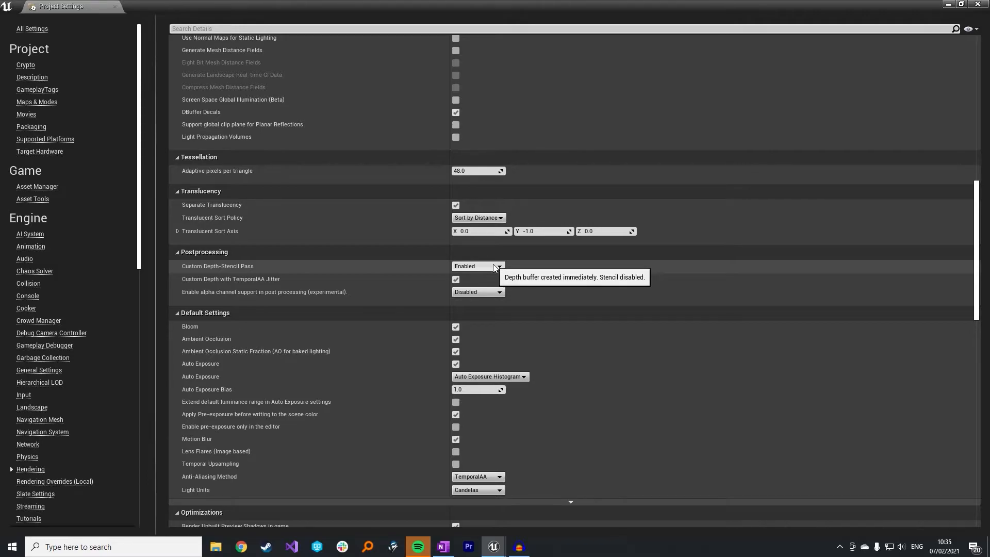
left_click(478, 266)
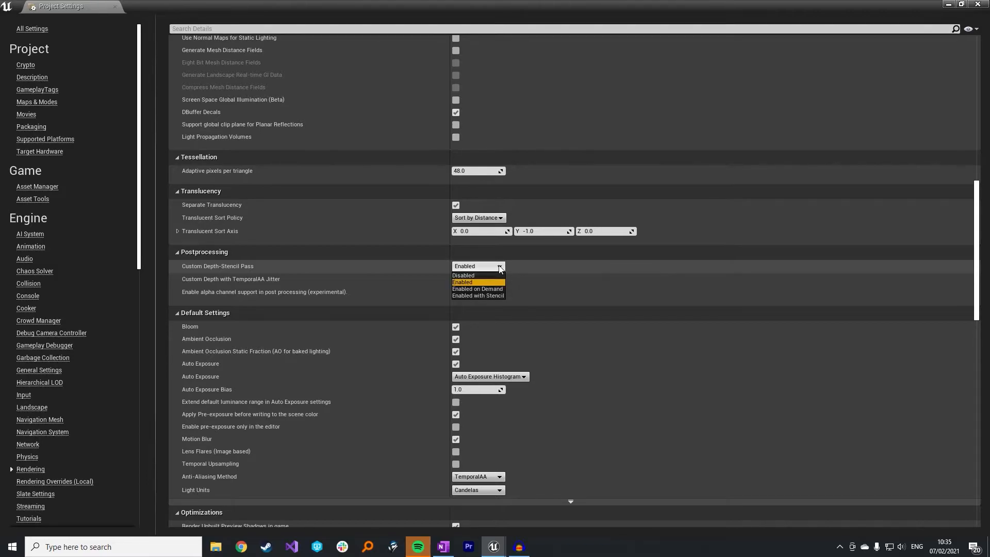
mouse_move(478, 296)
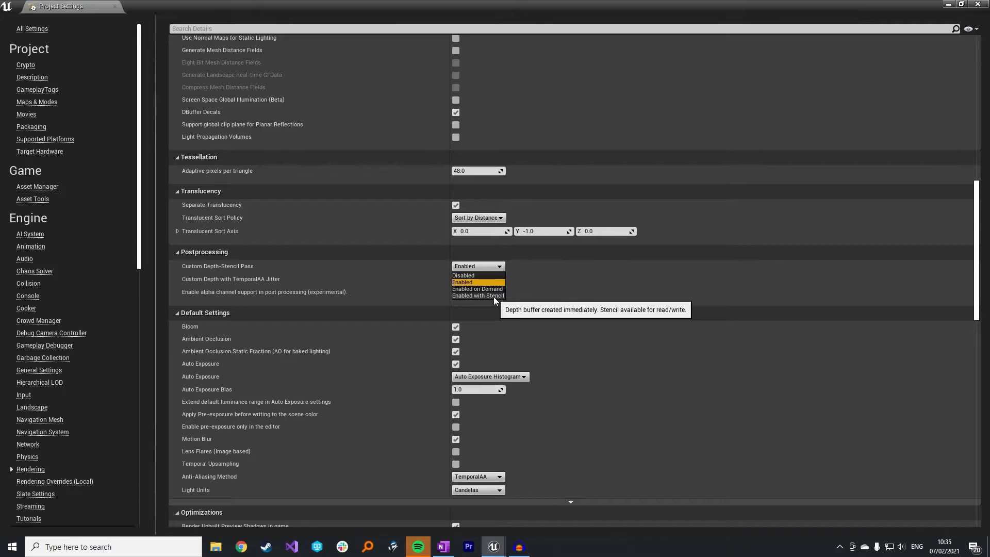
left_click(477, 296)
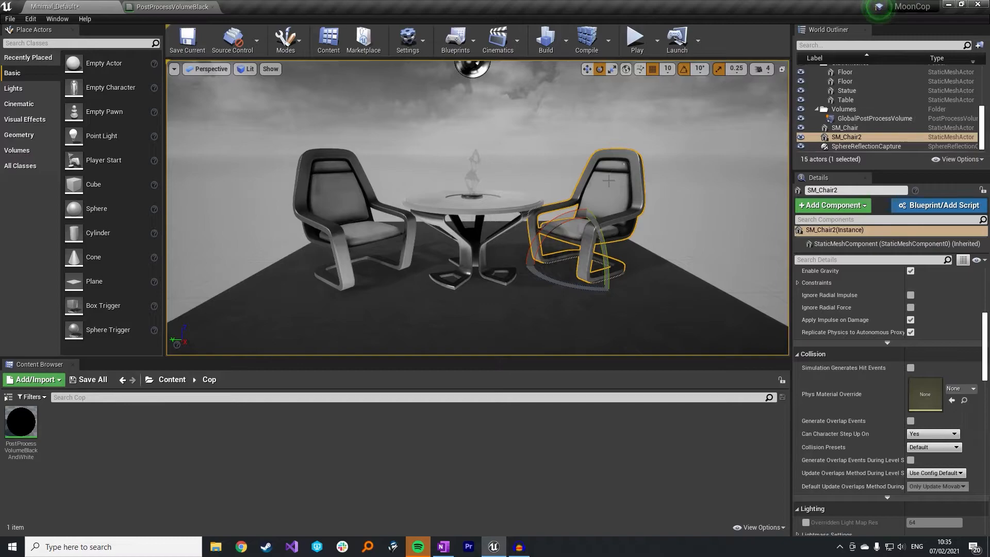
Tick Render CustomDepth Pass on SM_Chair2 and set its CustomDepth Stencil Value to 1
scroll("down", 3)
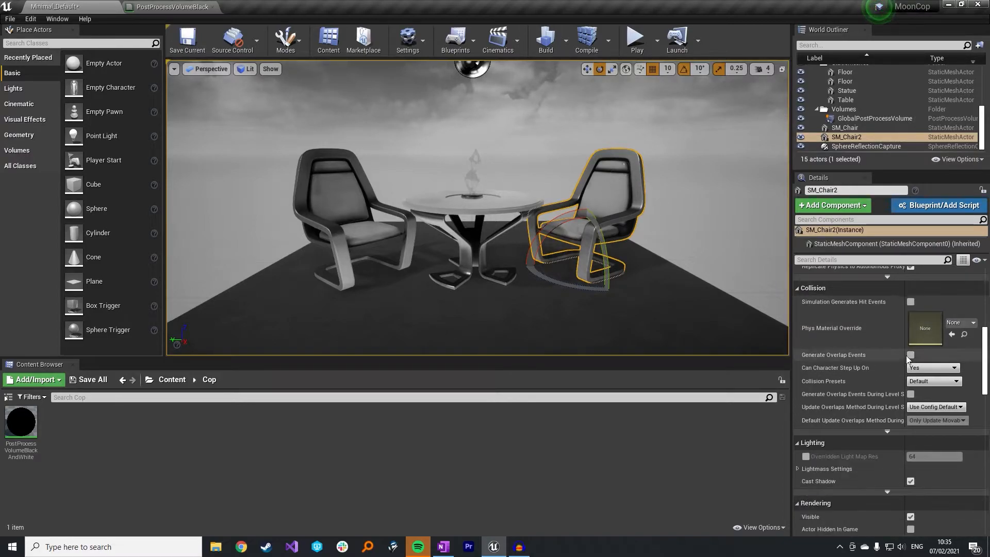
scroll("down", 3)
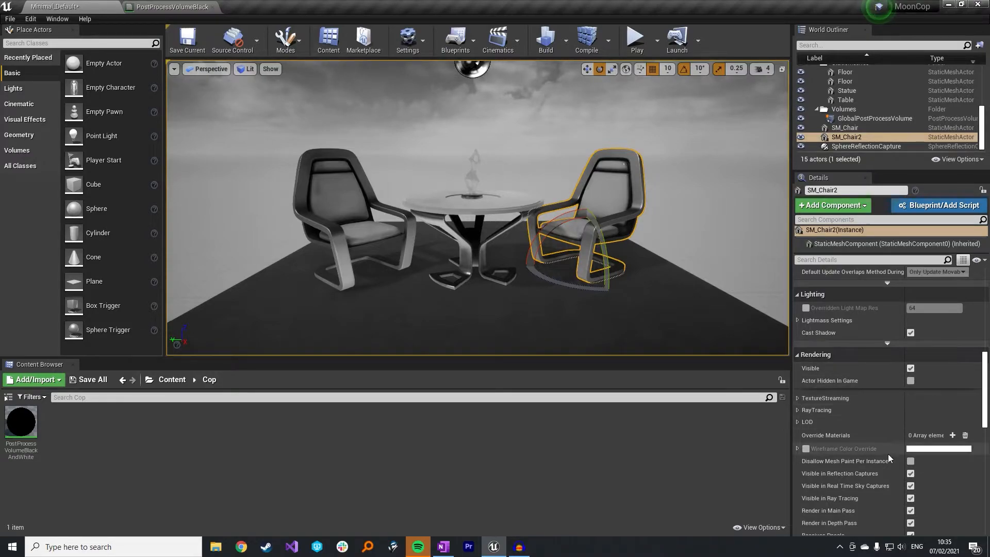
scroll("down", 3)
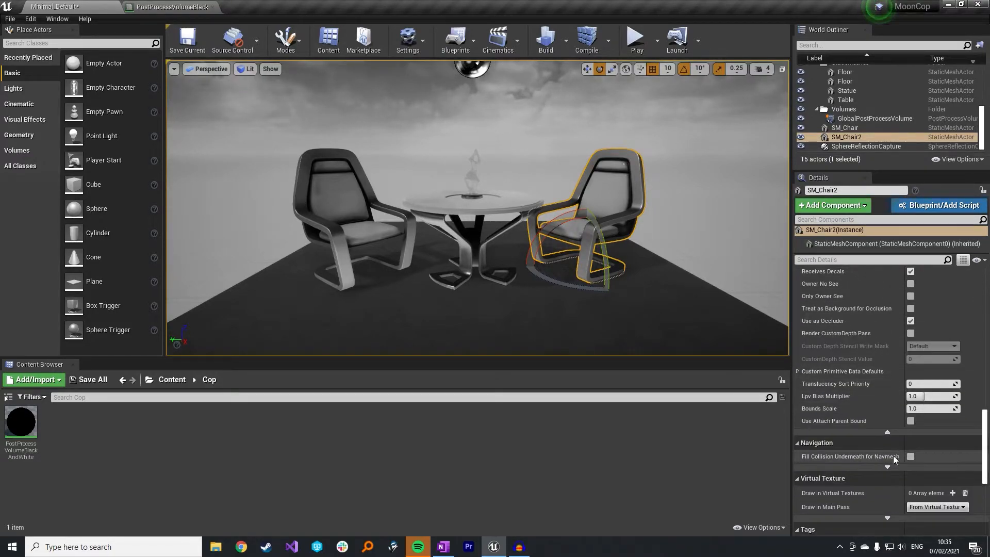
scroll("down", 3)
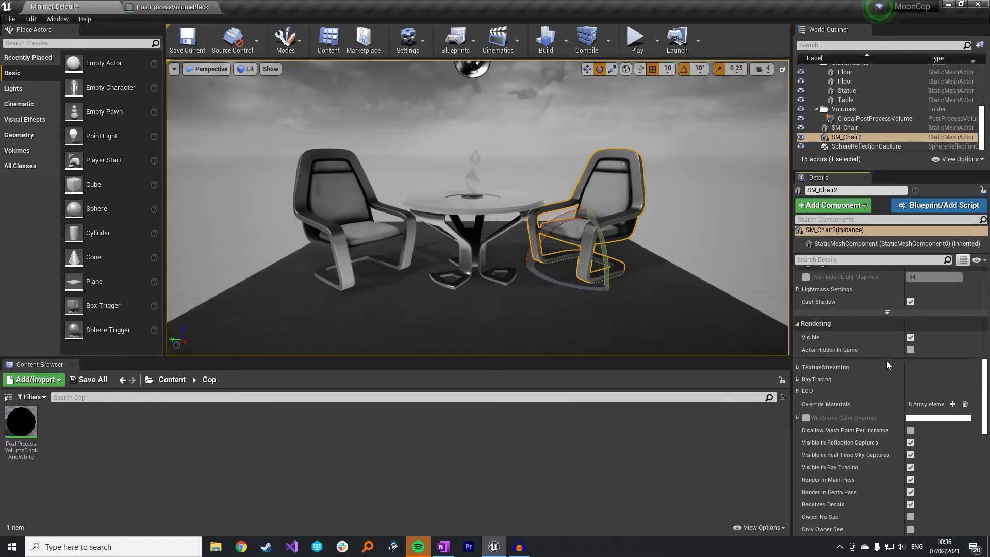
scroll("down", 3)
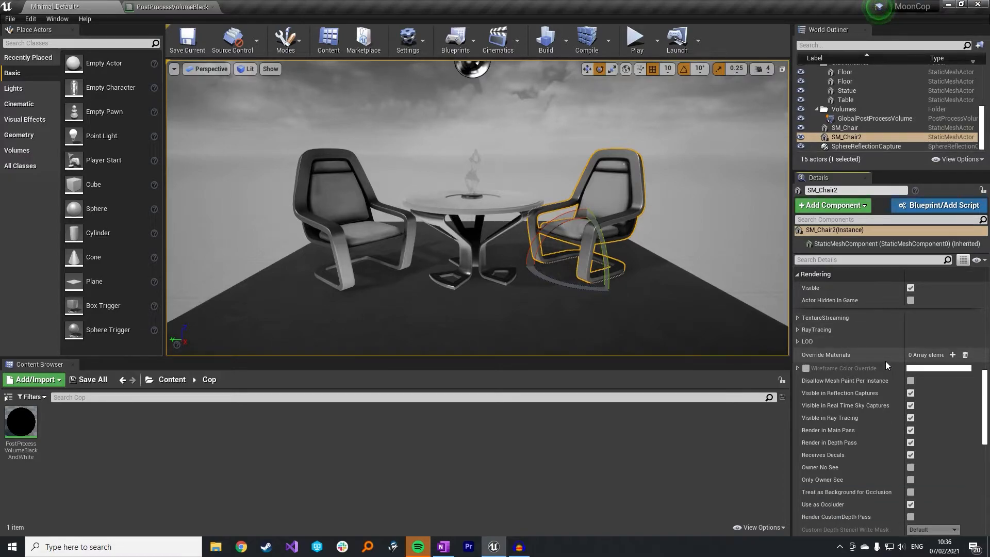
scroll("down", 3)
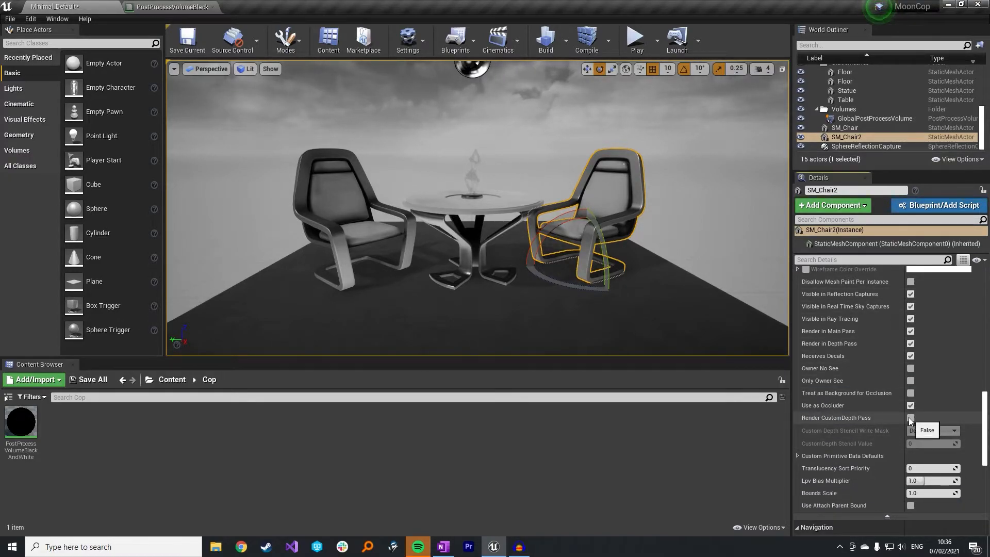
left_click(910, 417)
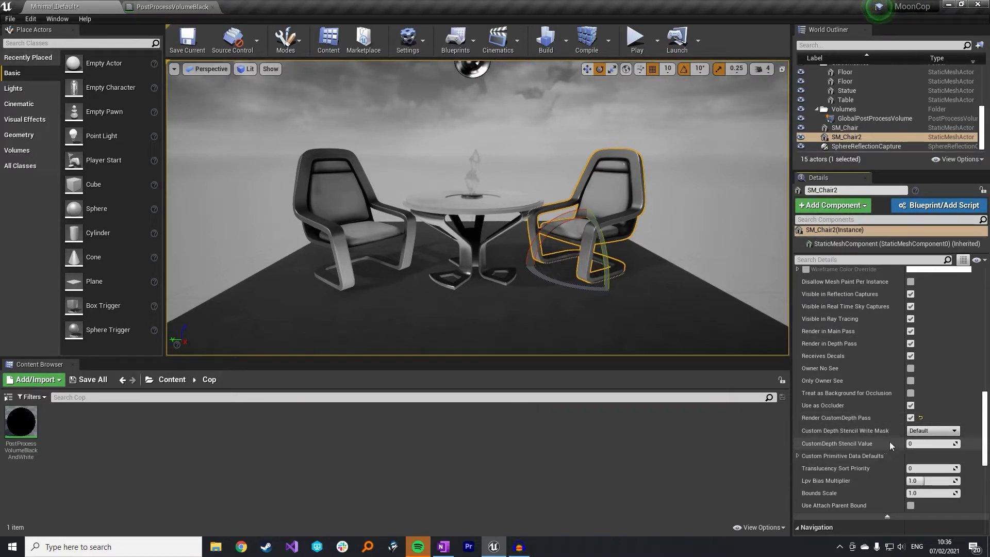
left_click(931, 444)
type("1")
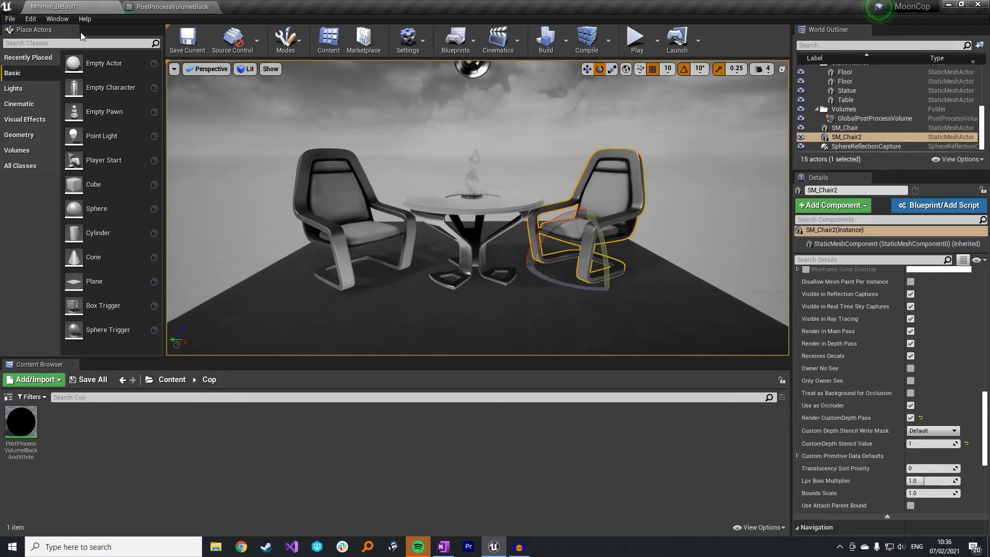
Set a SceneTexture node to CustomStencil and mask its output to the red channel only
double_click(21, 420)
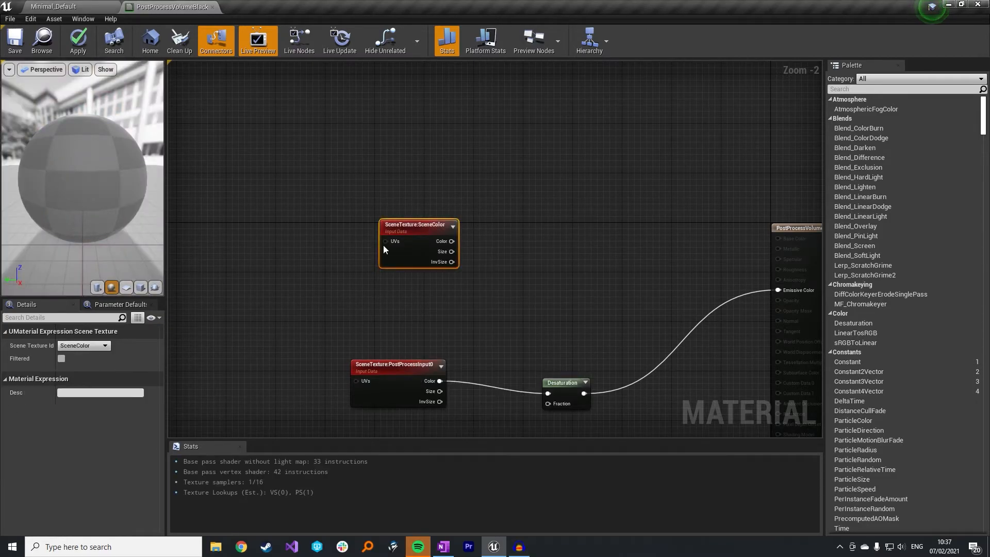
left_click(105, 346)
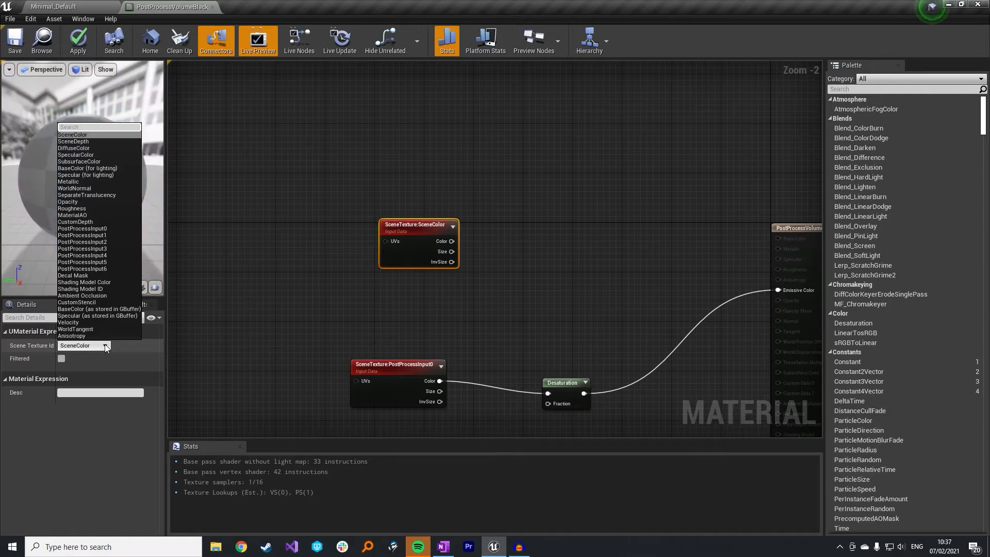
mouse_move(102, 296)
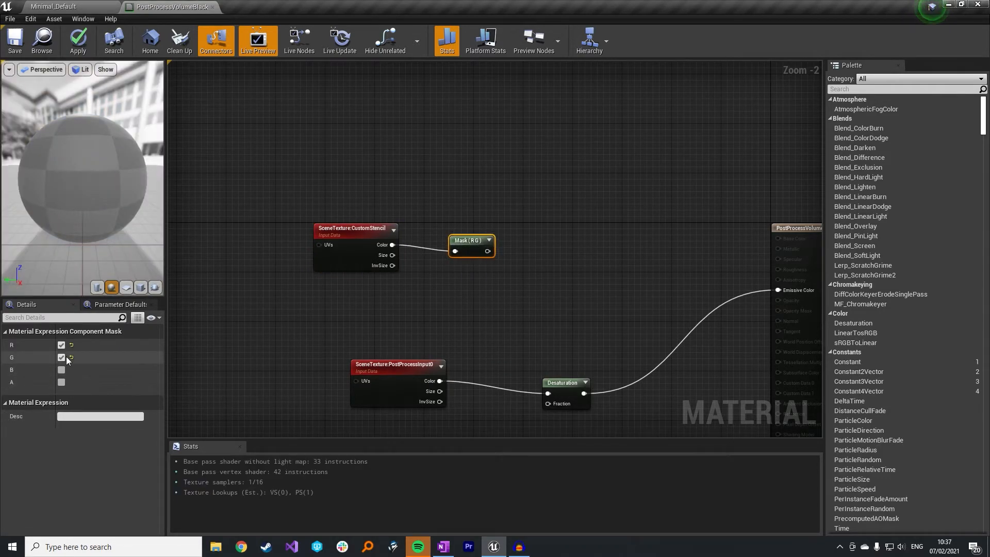
left_click(61, 358)
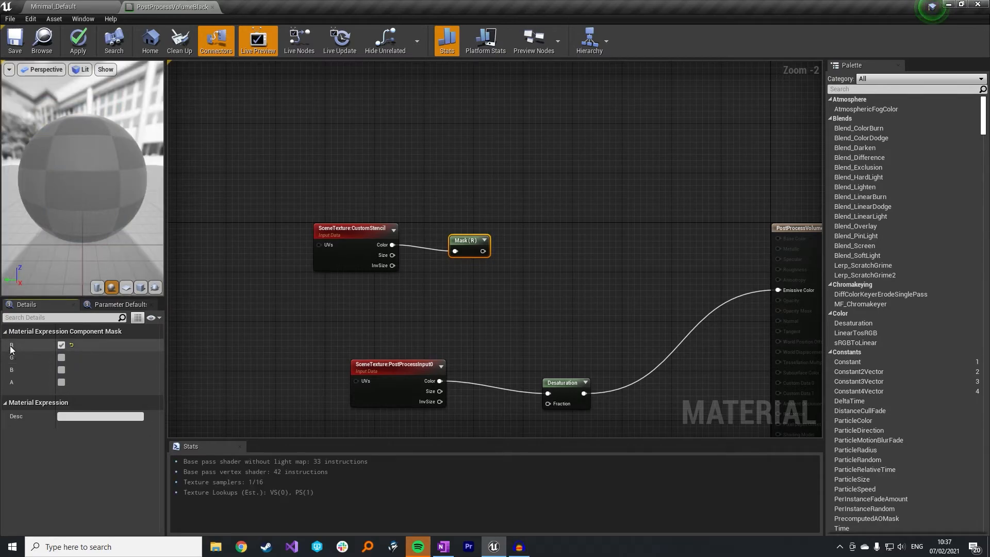
mouse_move(475, 242)
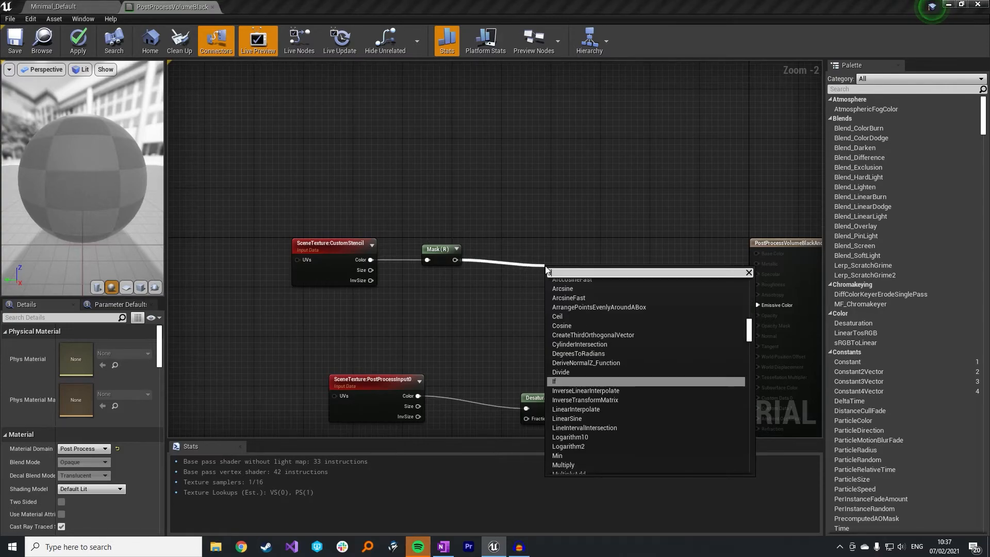
Add an If node comparing the stencil Mask (A) against a constant 0 (B)
left_click(554, 381)
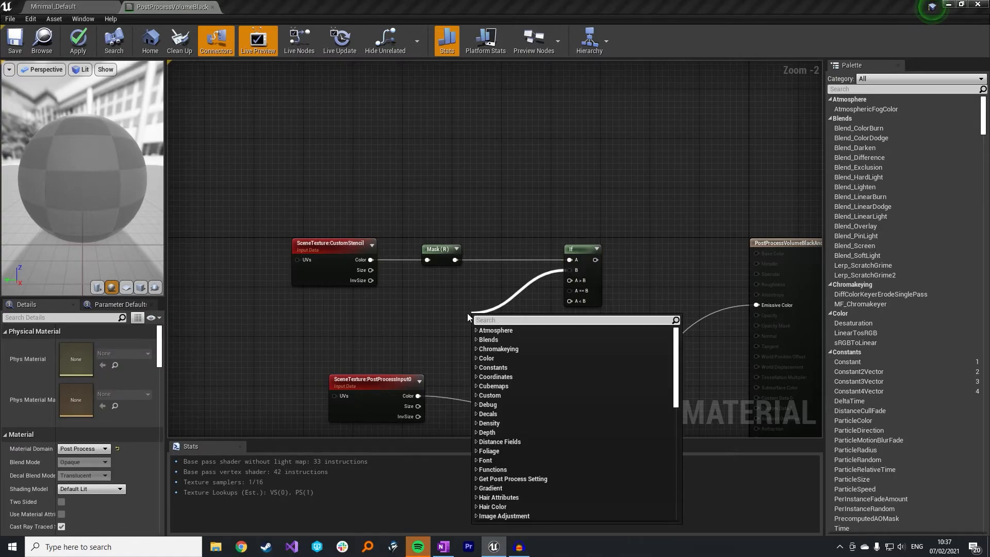
left_click(491, 318)
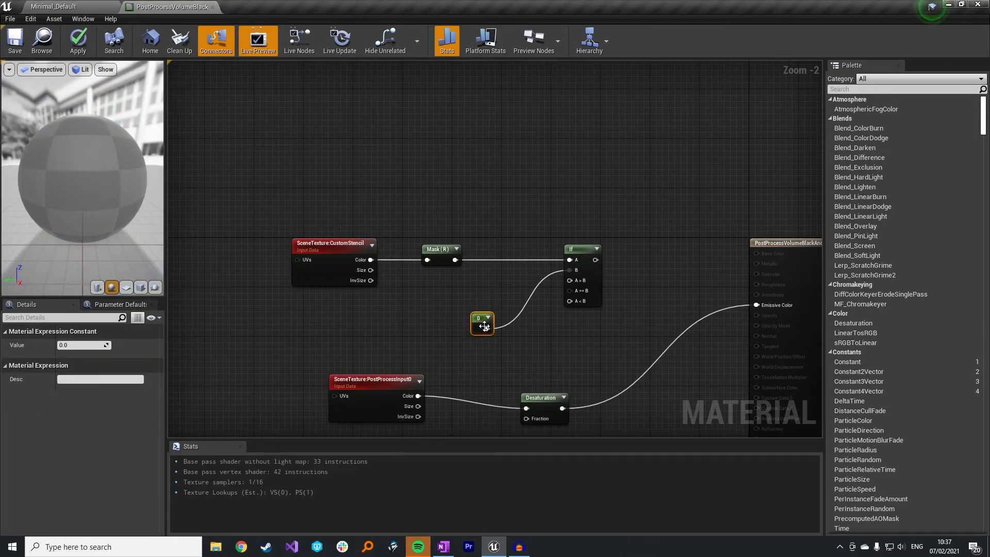
left_click_drag(482, 322, 443, 293)
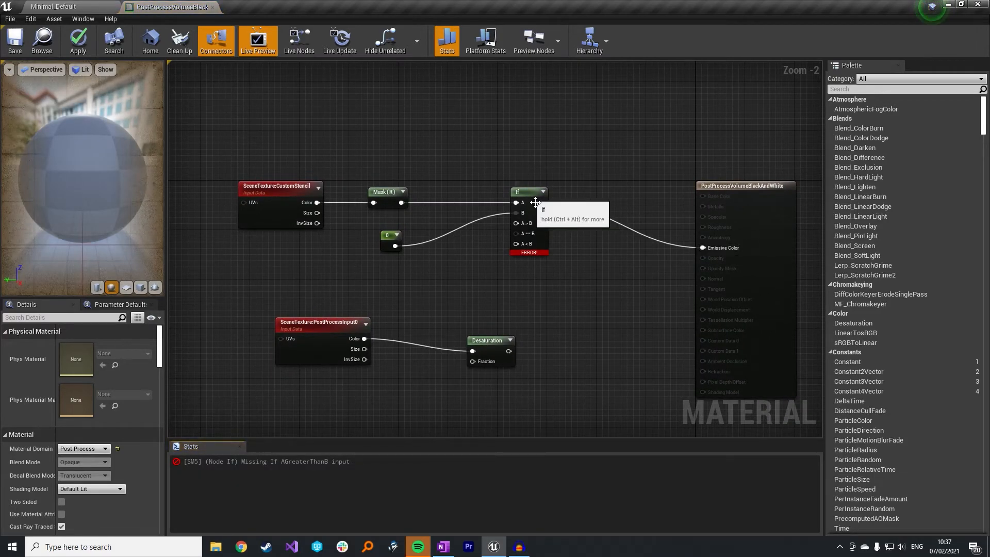
left_click_drag(528, 191, 595, 192)
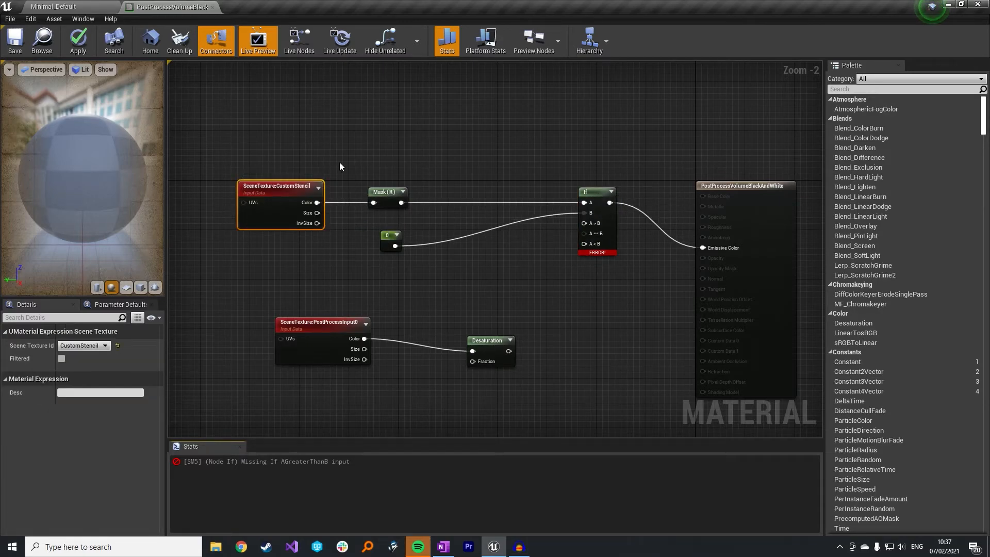
mouse_move(387, 206)
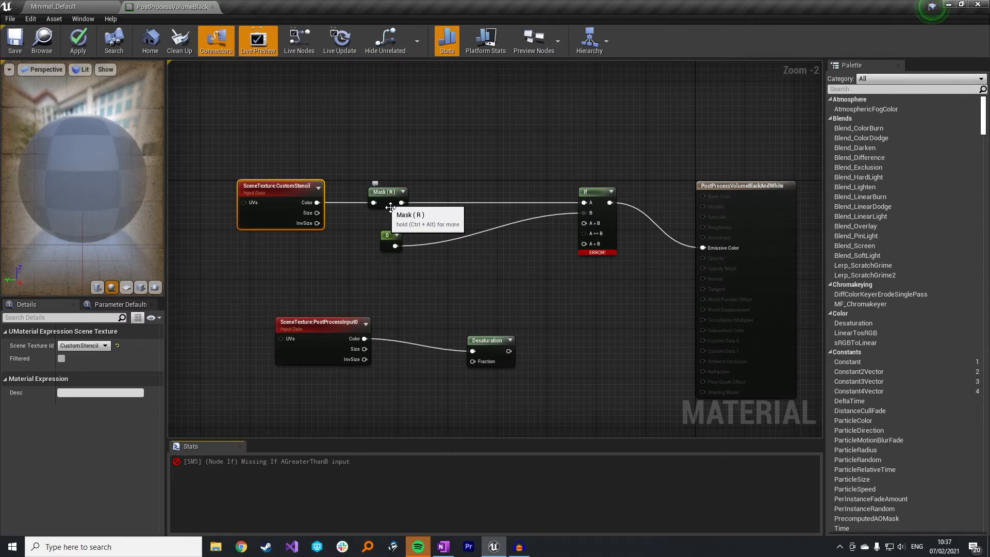
mouse_move(432, 208)
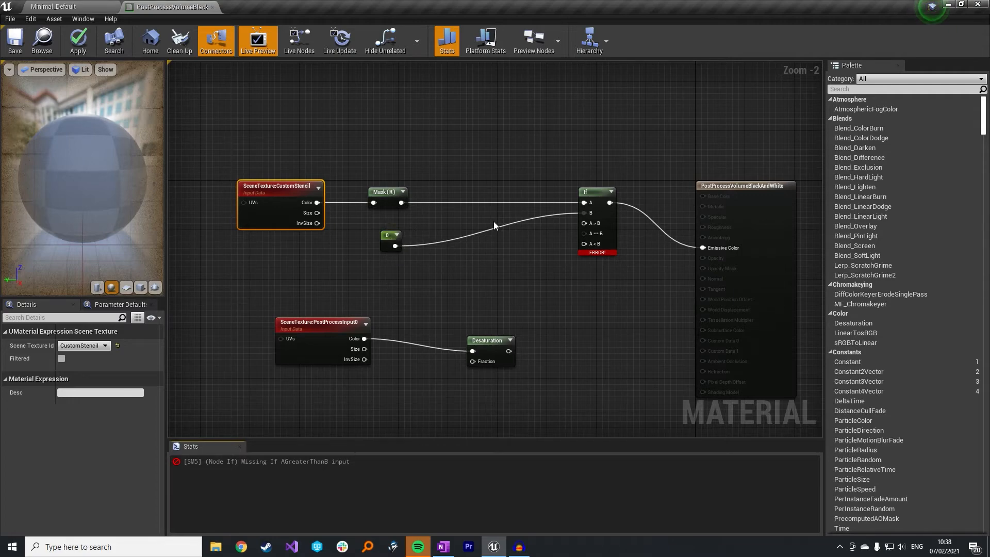
Wire PostProcessInput0 colour to A>B and Desaturation to A==B and A<B, feeding Emissive
left_click(483, 321)
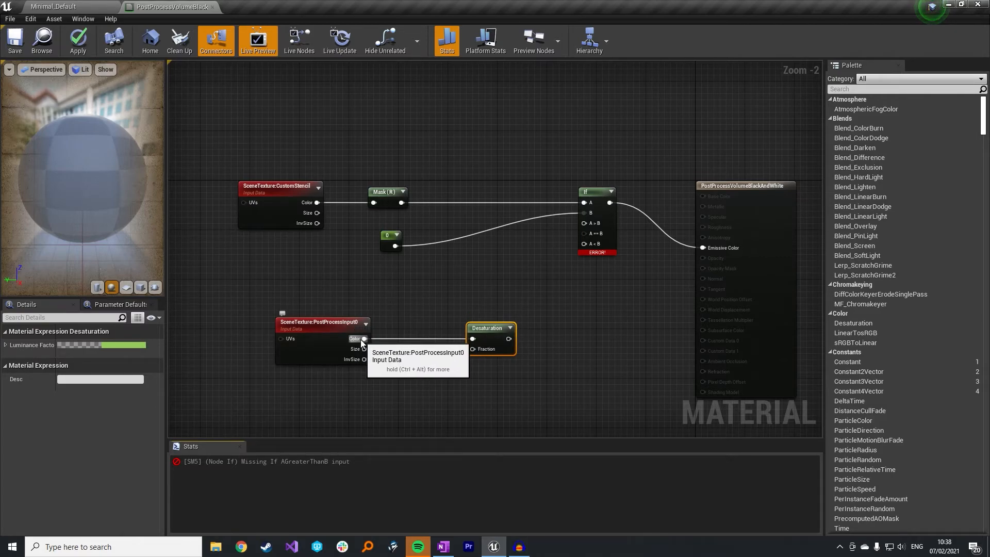
left_click_drag(364, 339, 579, 229)
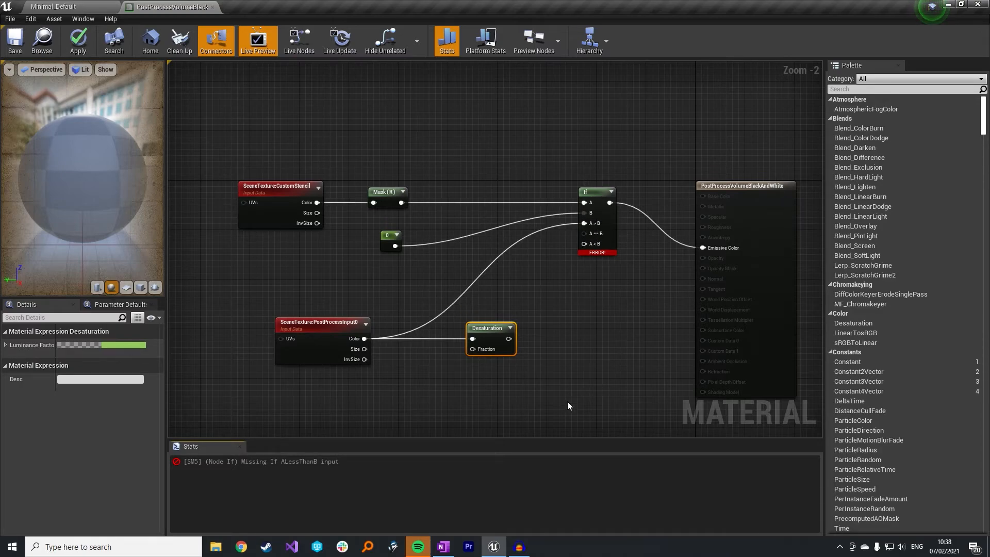
mouse_move(502, 299)
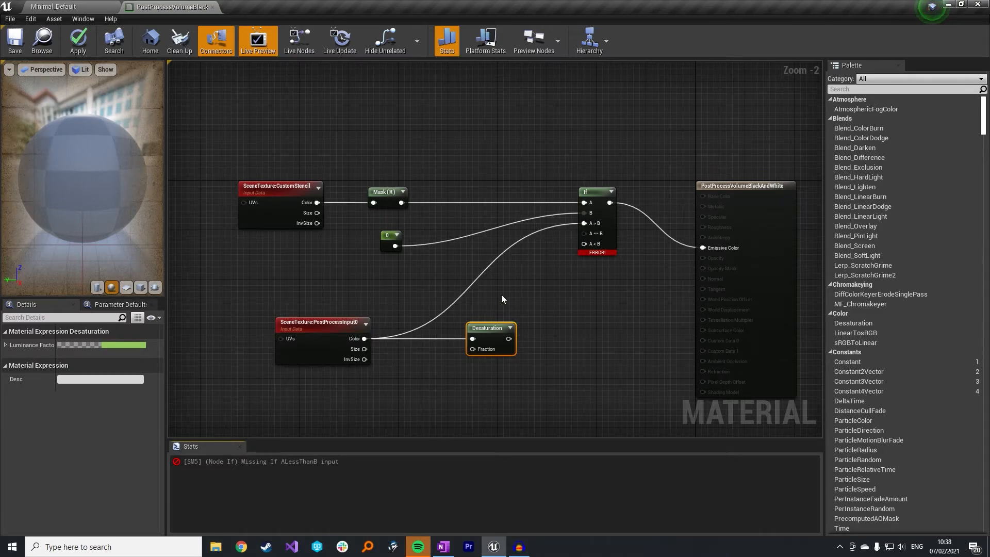
mouse_move(521, 339)
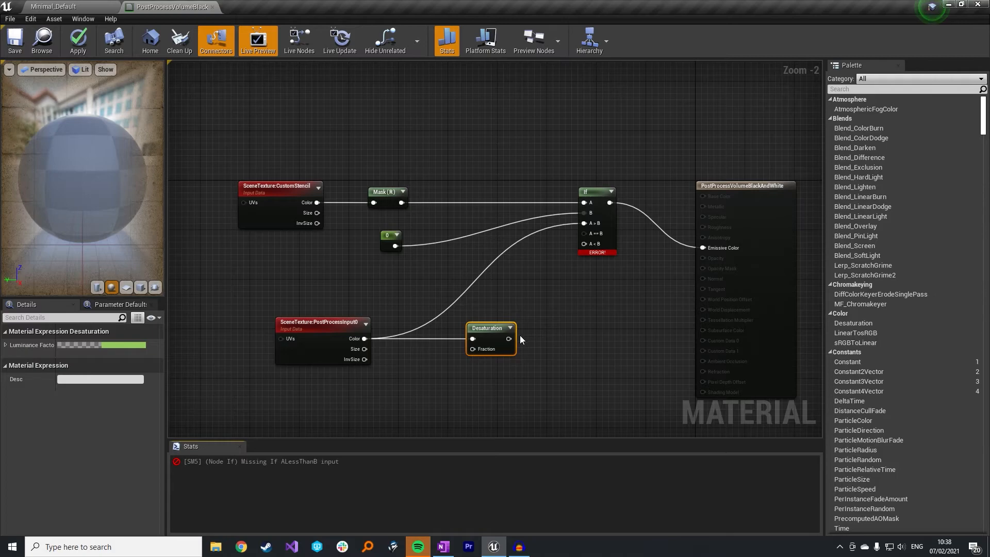
left_click_drag(510, 339, 584, 244)
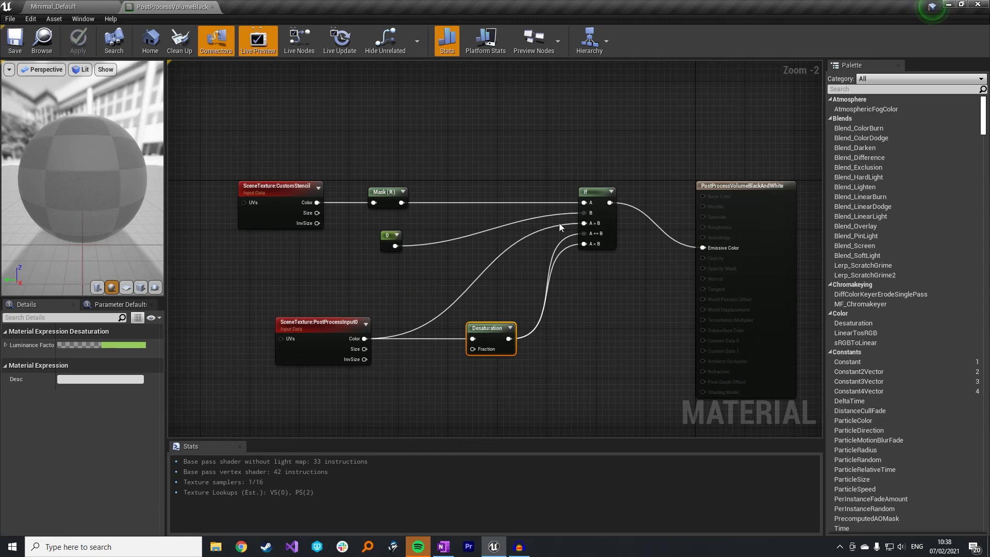
scroll("down", 3)
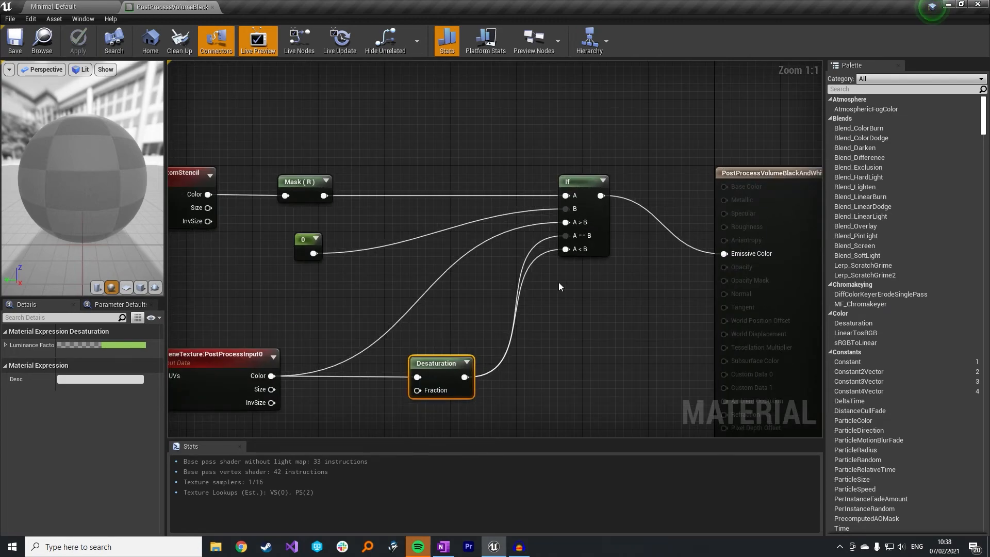
mouse_move(579, 226)
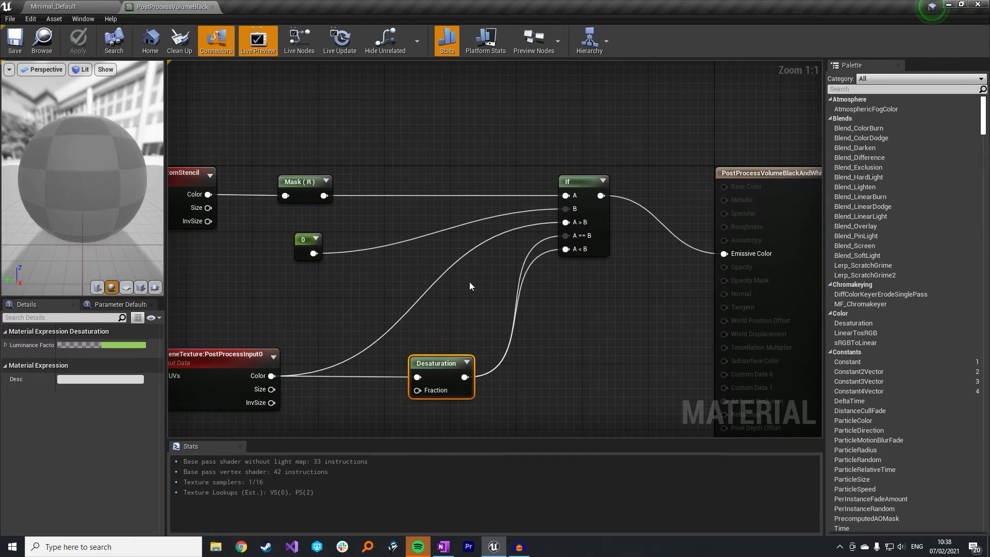
mouse_move(598, 232)
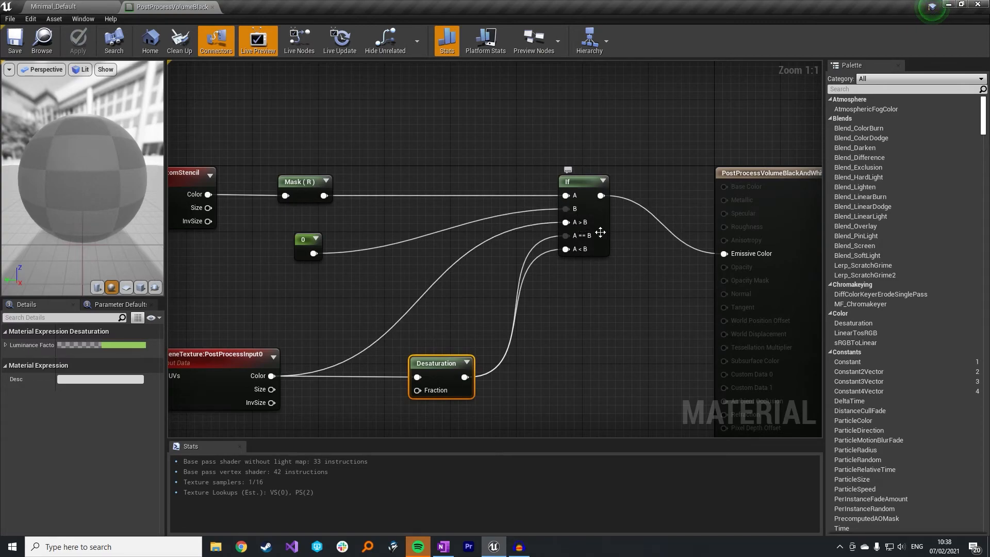
mouse_move(575, 249)
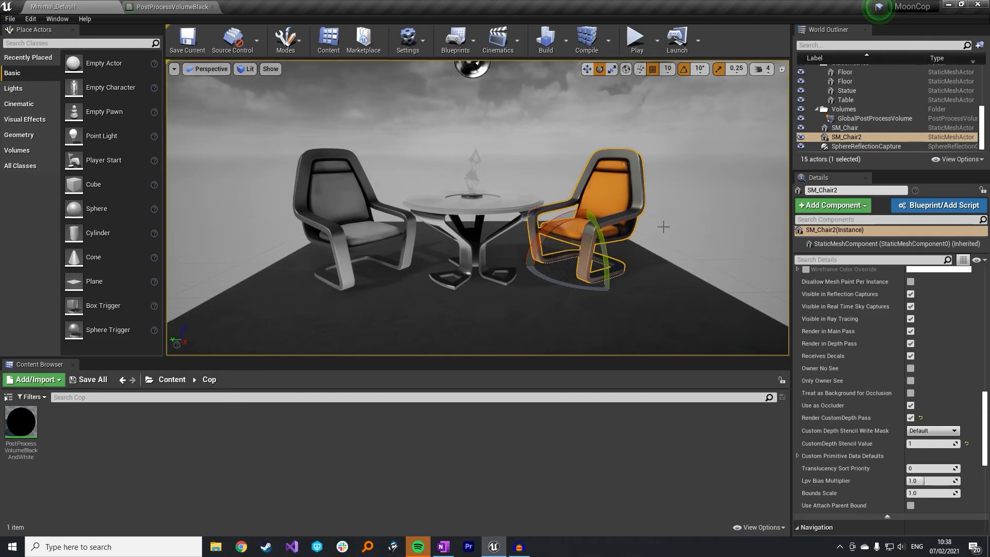
Set SM_Chair2's CustomDepth Stencil Value to 6 so it renders in colour
left_click(932, 444)
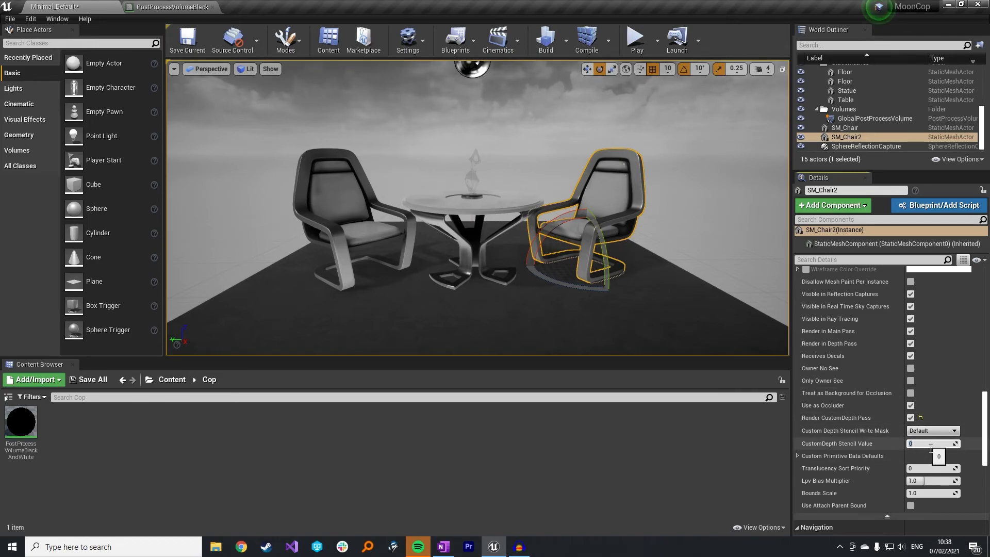
type("6")
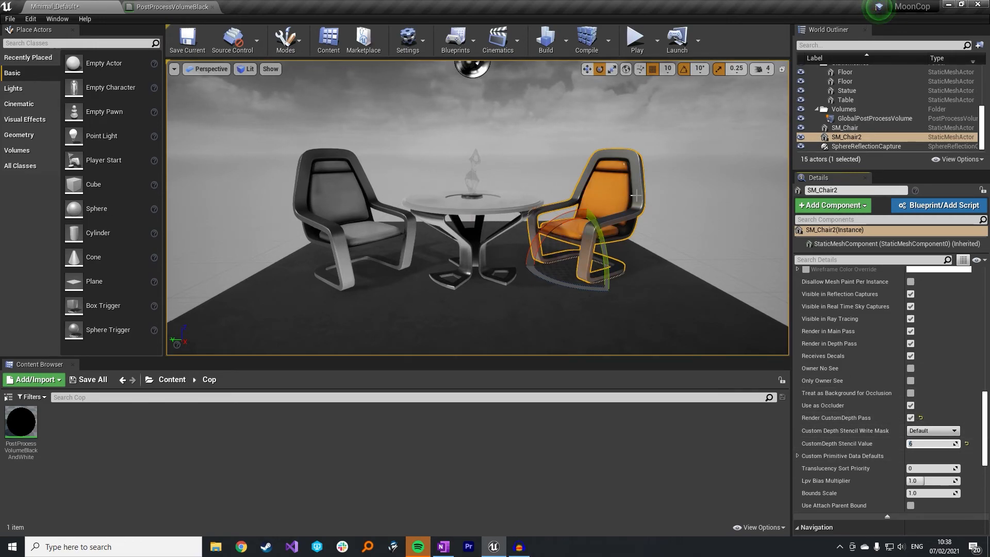